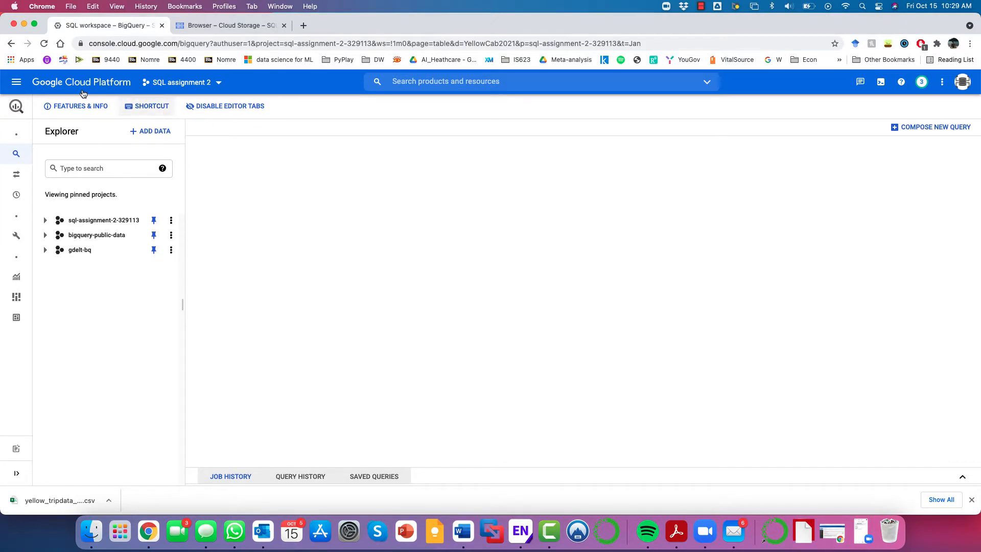
Try to pin a project named demo1 by name in the BigQuery explorer, which fails with an error
{"action": "left_click", "coordinate": [81, 82]}
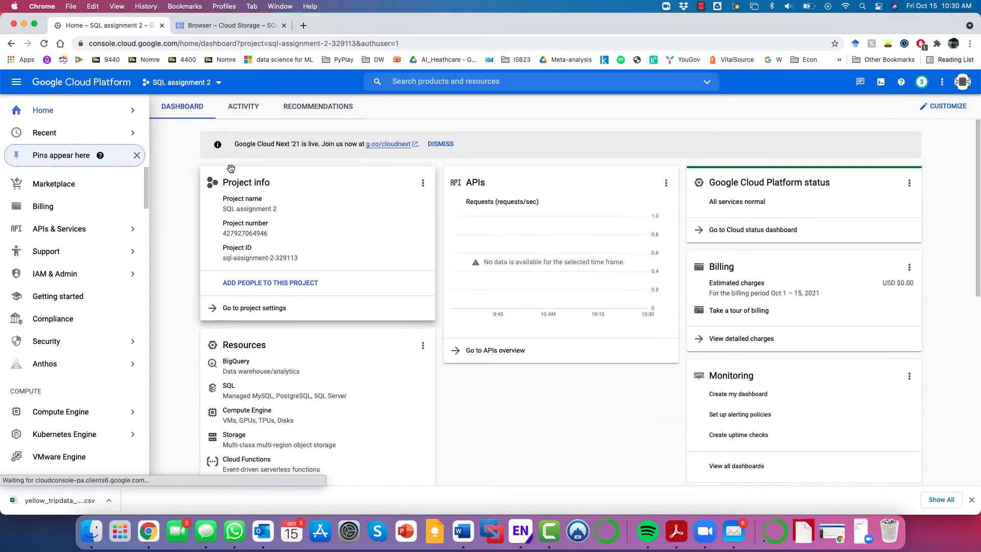
{"action": "left_click", "coordinate": [236, 366]}
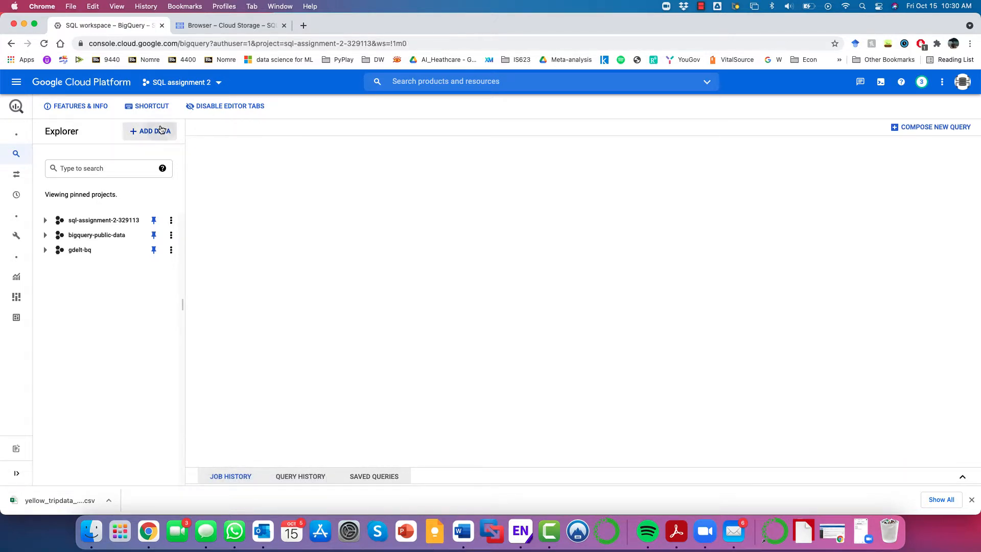
{"action": "left_click", "coordinate": [150, 131]}
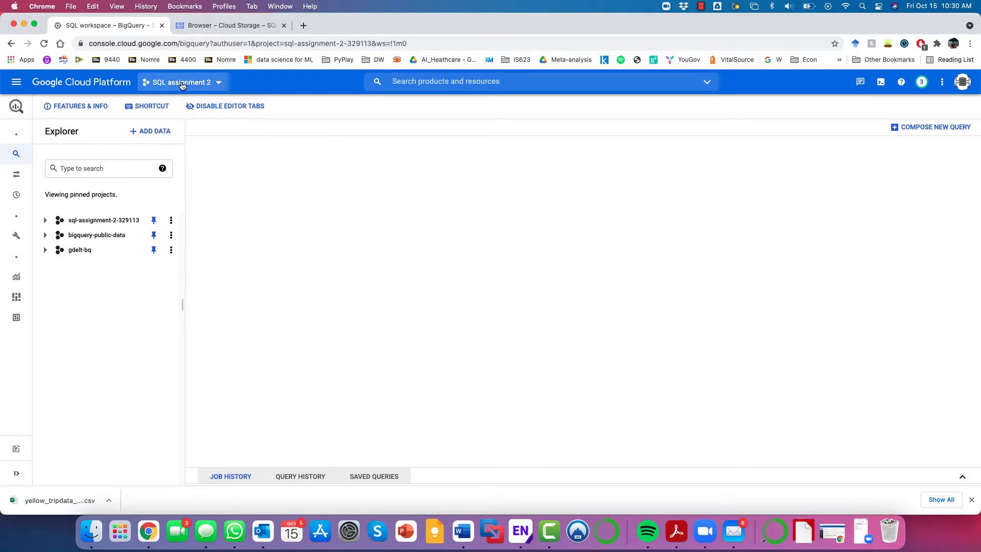
{"action": "left_click", "coordinate": [150, 131]}
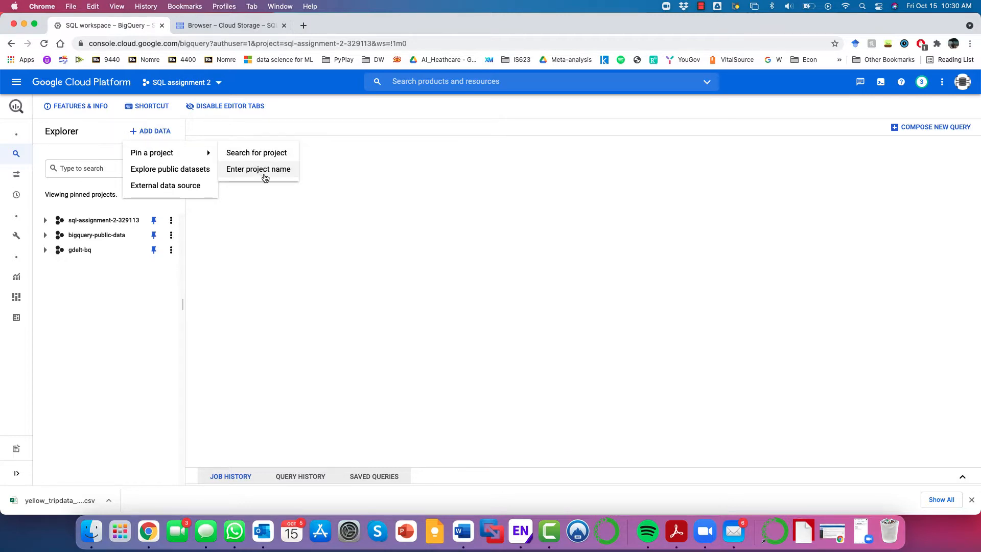
{"action": "left_click", "coordinate": [257, 169]}
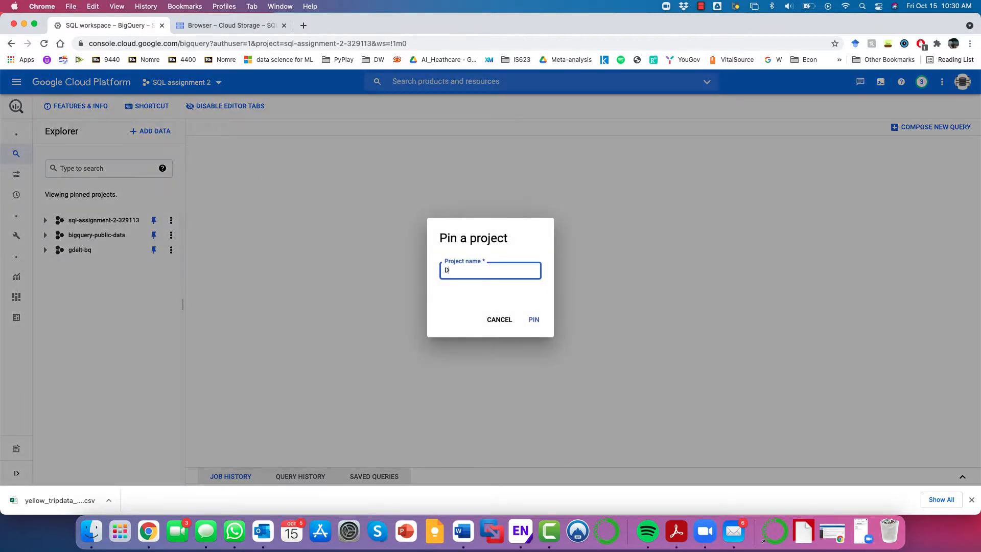
{"action": "type", "text": "emo1"}
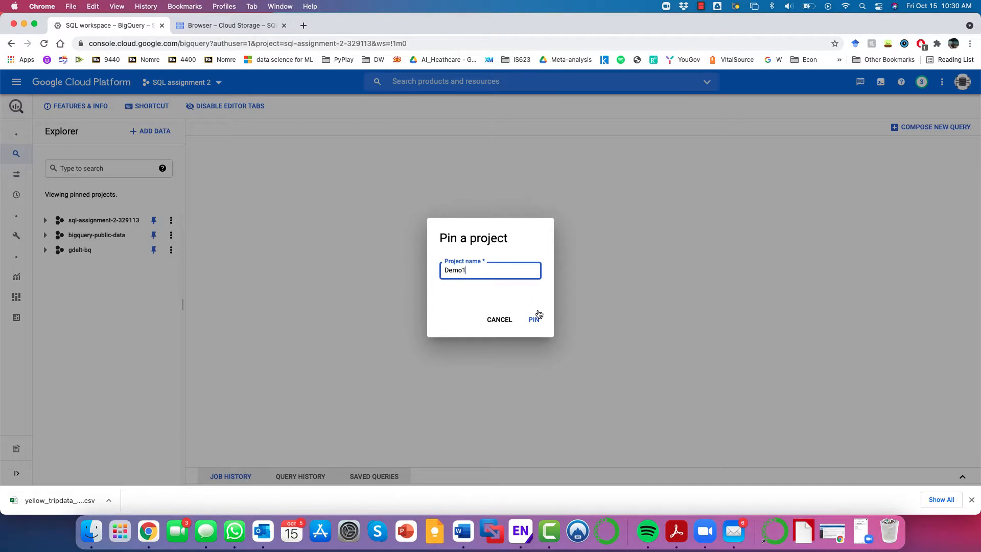
{"action": "left_click", "coordinate": [534, 320]}
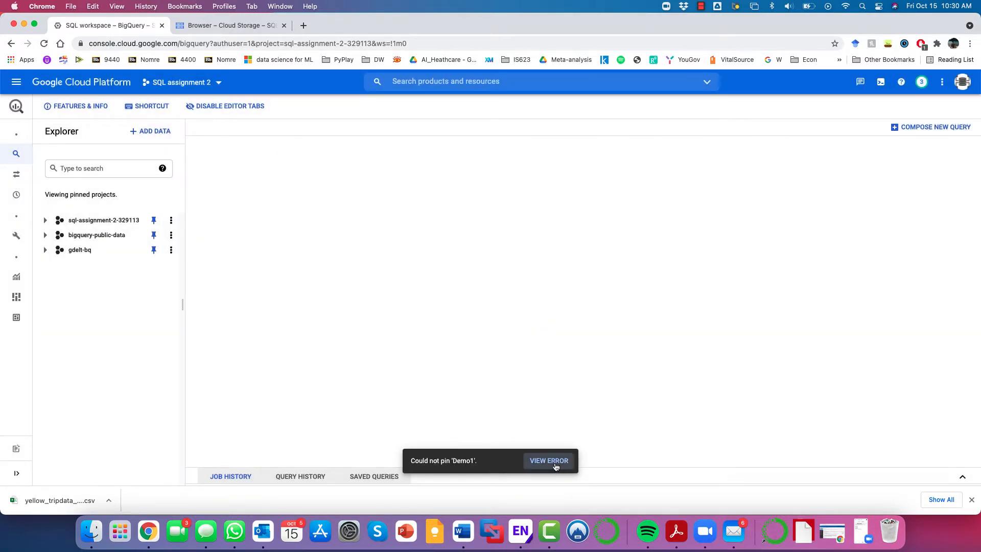
{"action": "left_click", "coordinate": [549, 460]}
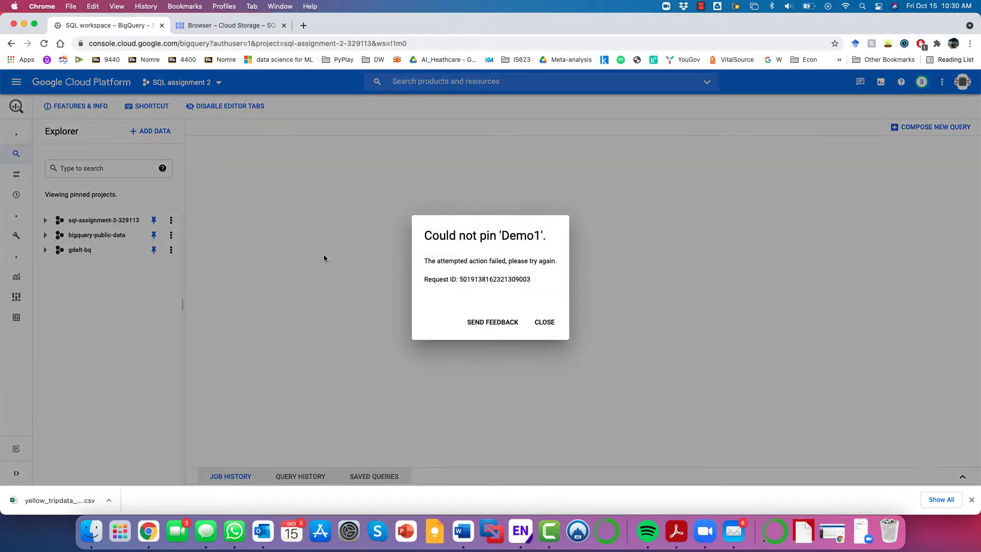
{"action": "left_click", "coordinate": [542, 321]}
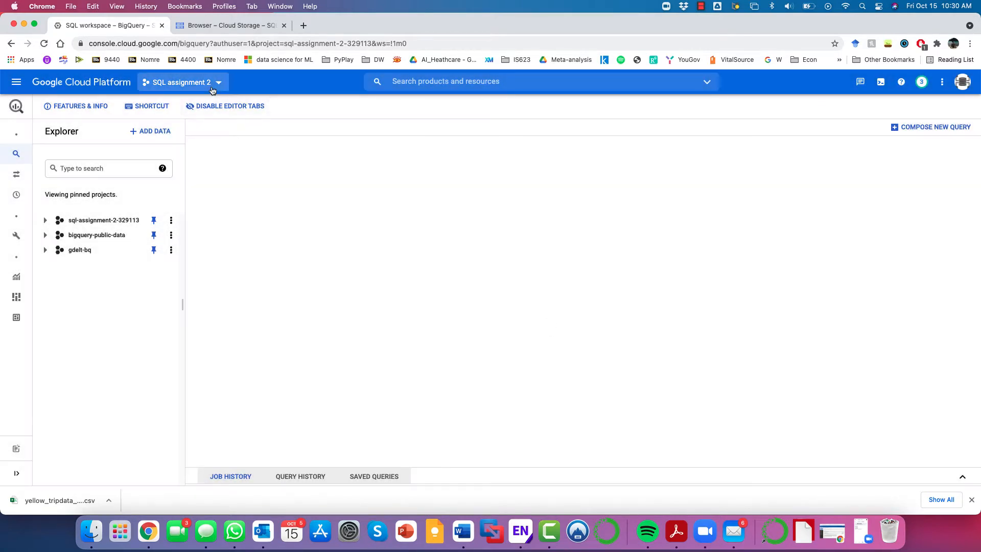
Create a new project named demo1 from the project picker
{"action": "left_click", "coordinate": [182, 82]}
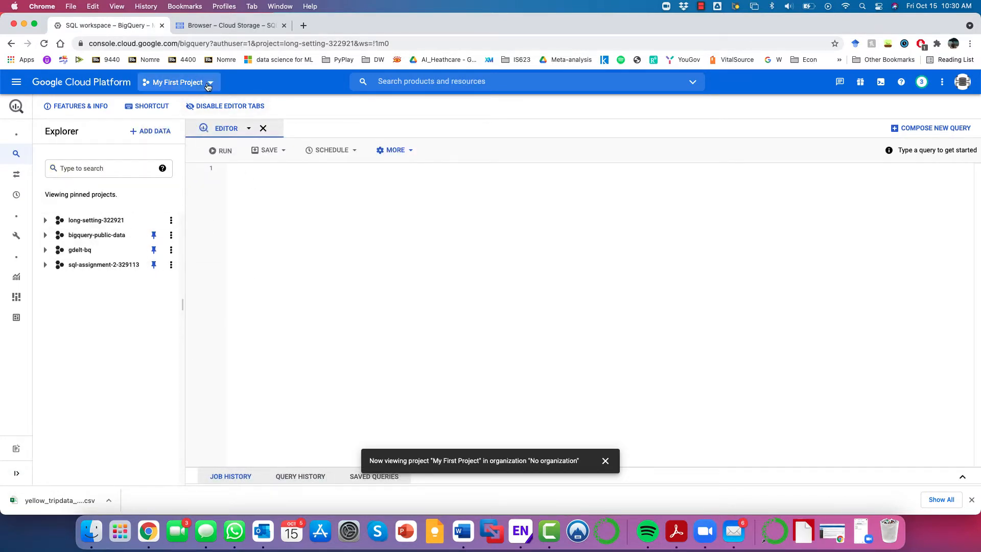
{"action": "left_click", "coordinate": [177, 81]}
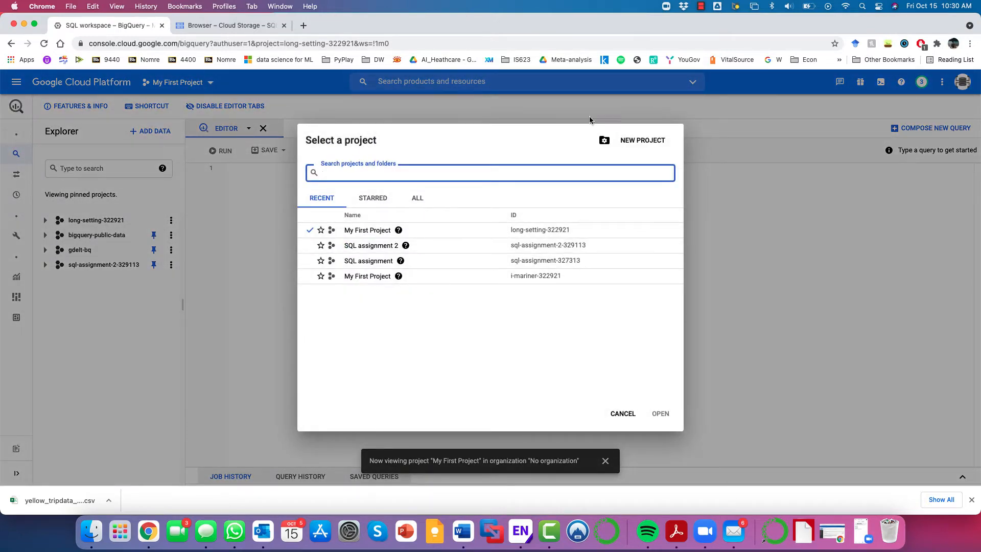
{"action": "left_click", "coordinate": [641, 140]}
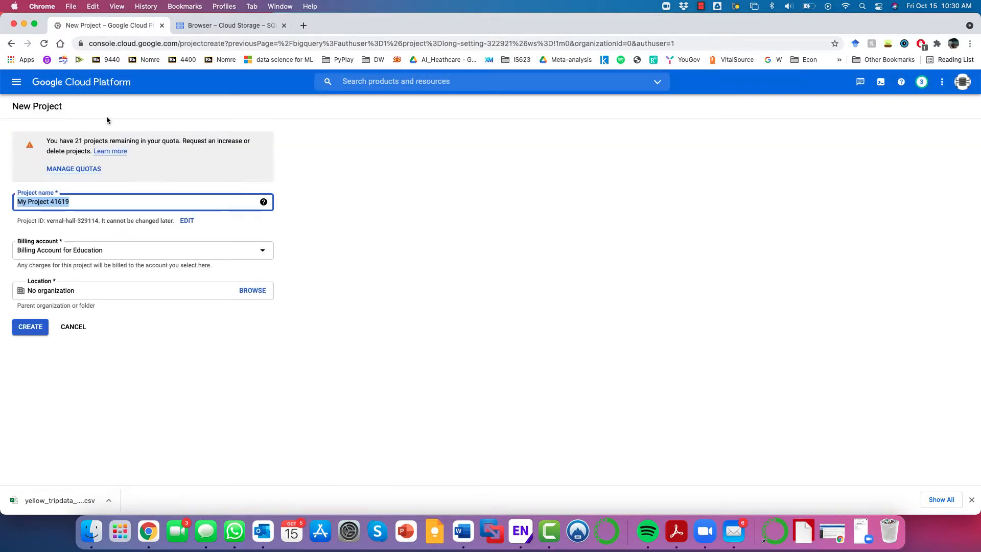
{"action": "type", "text": "demo1"}
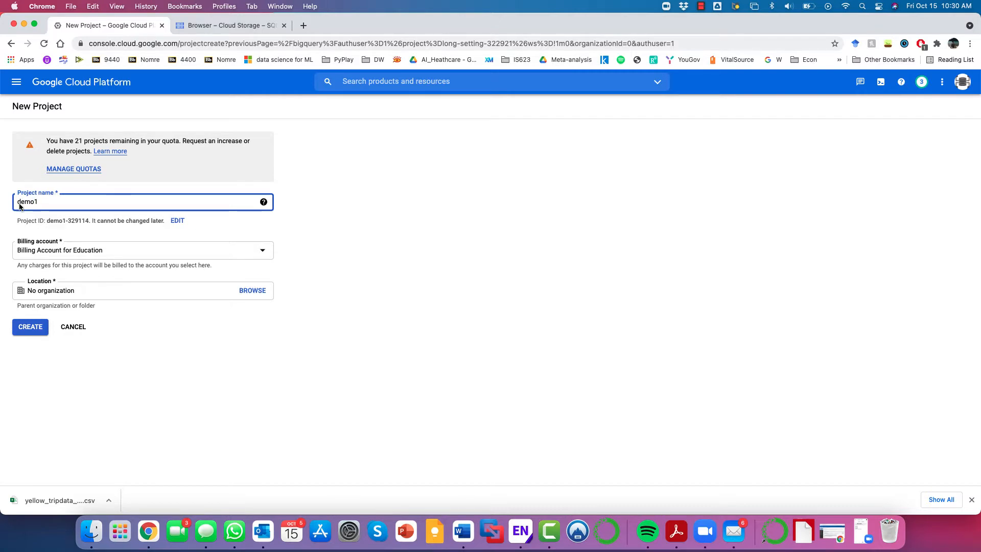
{"action": "mouse_move", "coordinate": [109, 246]}
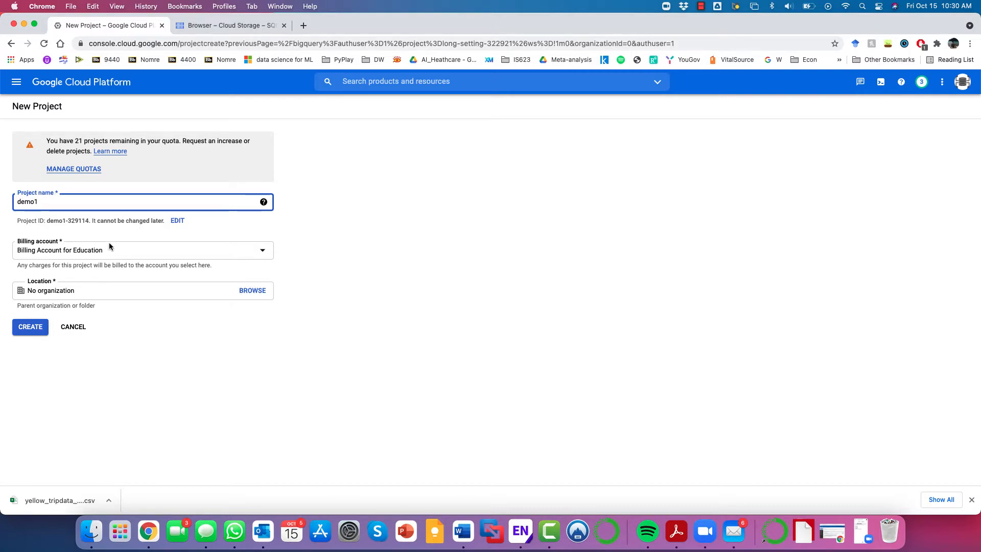
{"action": "mouse_move", "coordinate": [103, 241]}
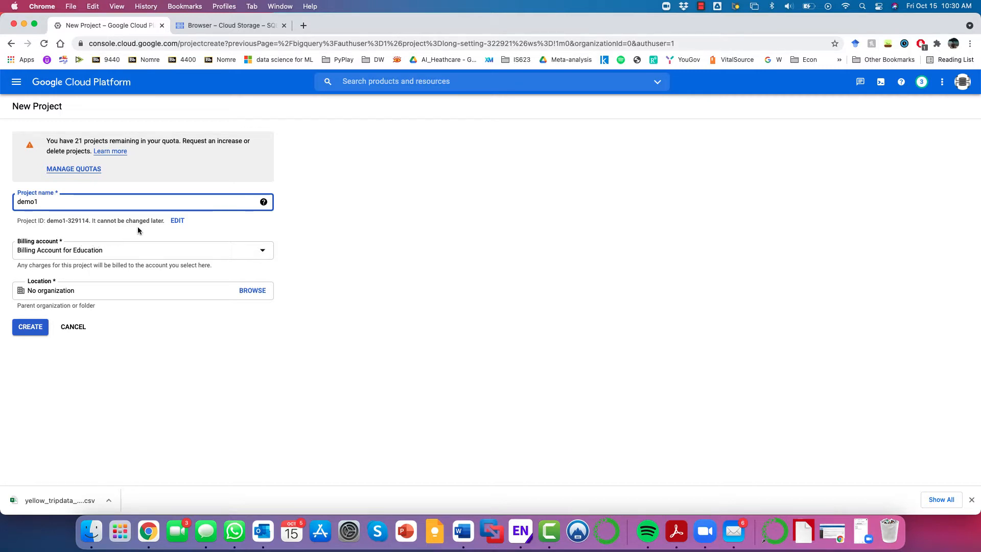
{"action": "left_click", "coordinate": [30, 327]}
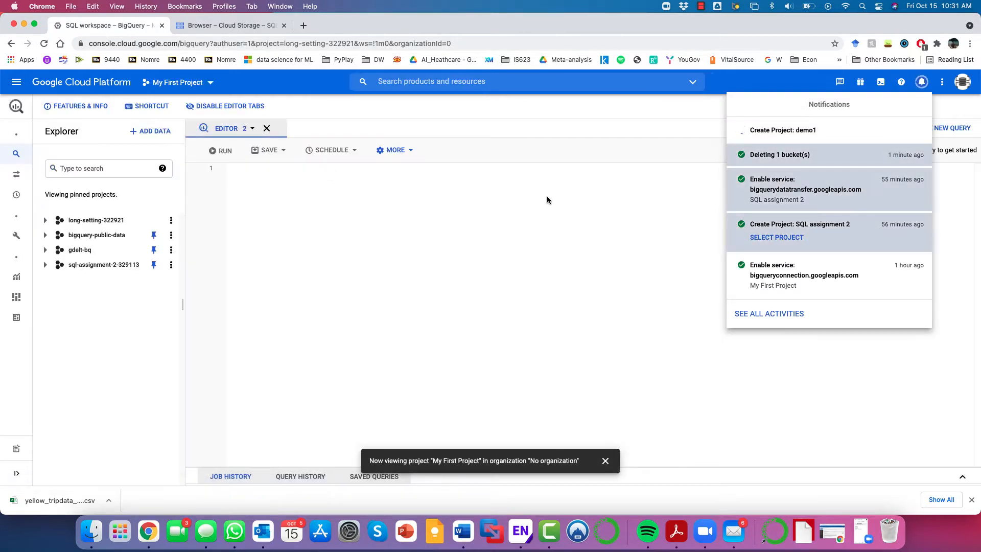
{"action": "mouse_move", "coordinate": [786, 157]}
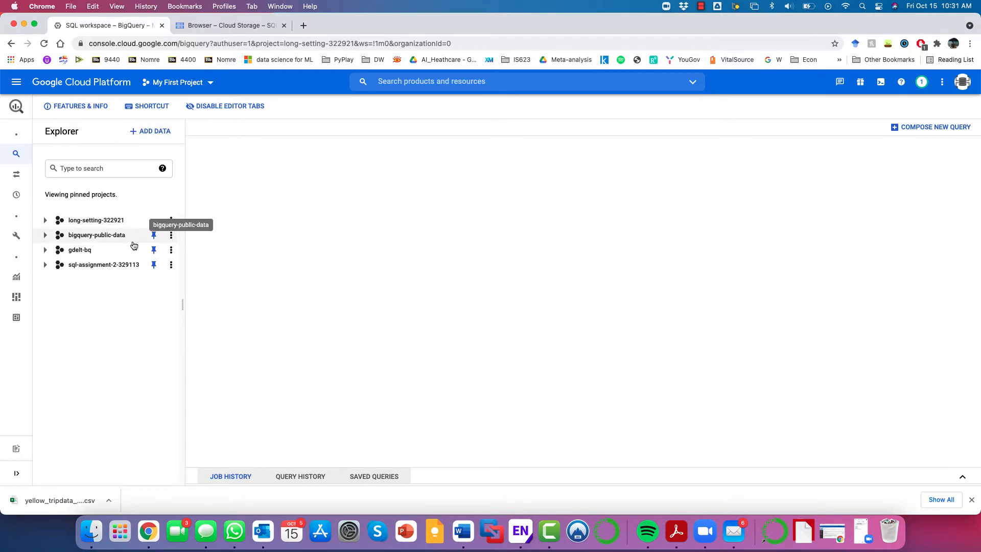
Switch the workspace to project demo1 and bring up the actions for demo1-329114
{"action": "type", "text": "demo"}
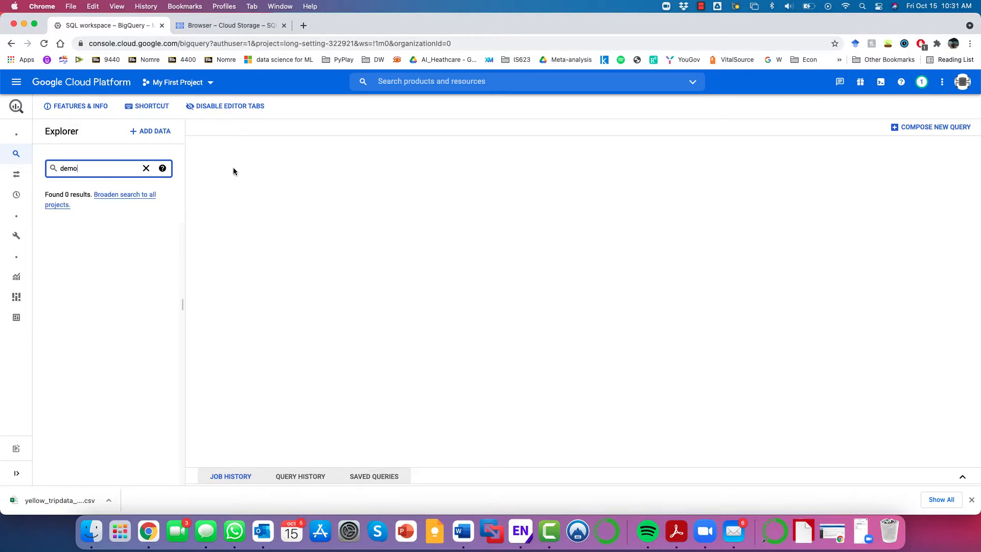
{"action": "left_click", "coordinate": [146, 168]}
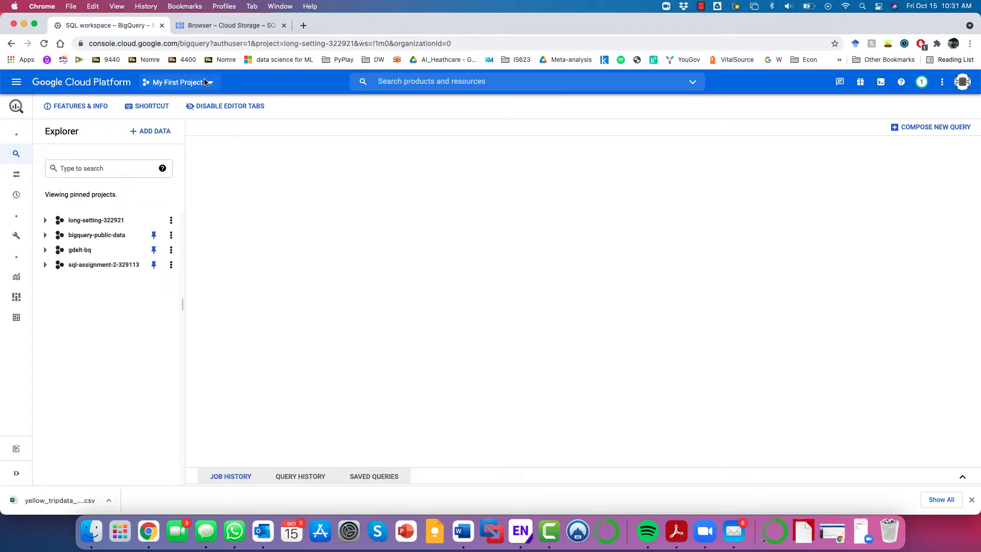
{"action": "left_click", "coordinate": [177, 82]}
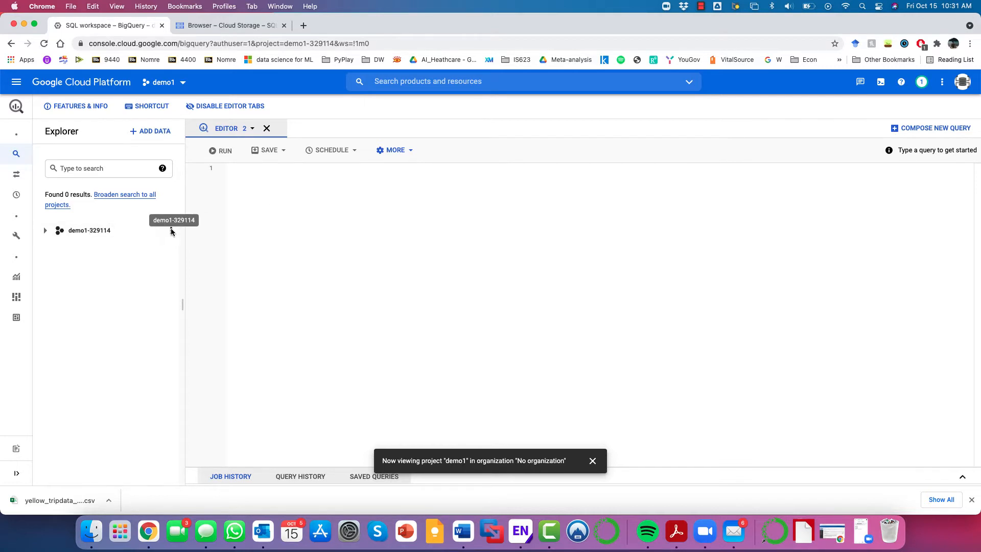
{"action": "left_click", "coordinate": [171, 230]}
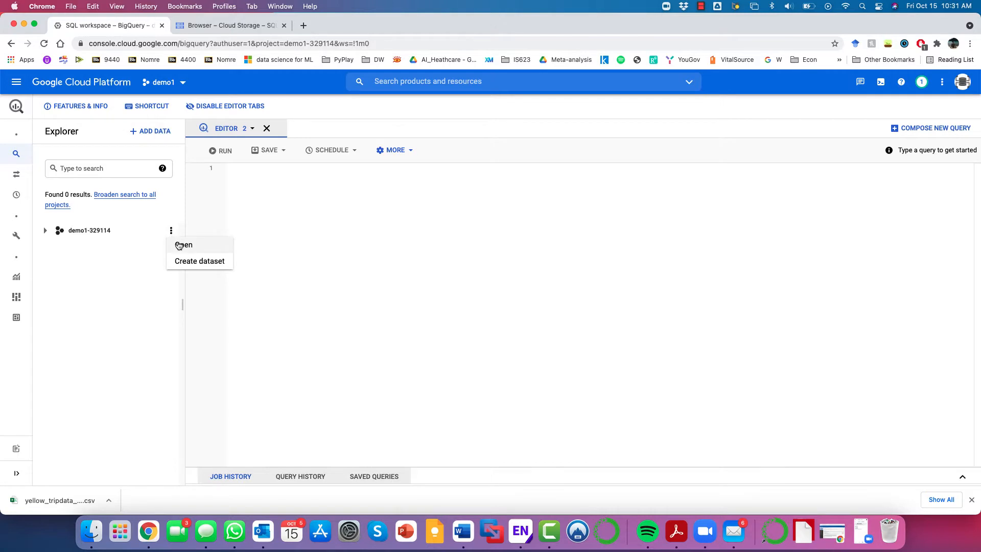
Create a dataset with ID yellowcabNYC and a chosen data location in demo1-329114
{"action": "left_click", "coordinate": [200, 261]}
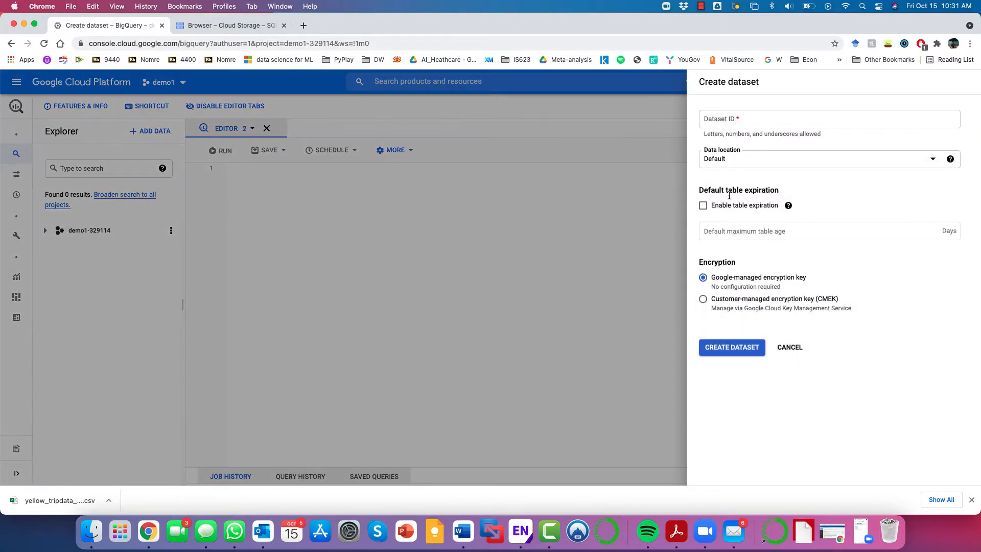
{"action": "left_click", "coordinate": [813, 118]}
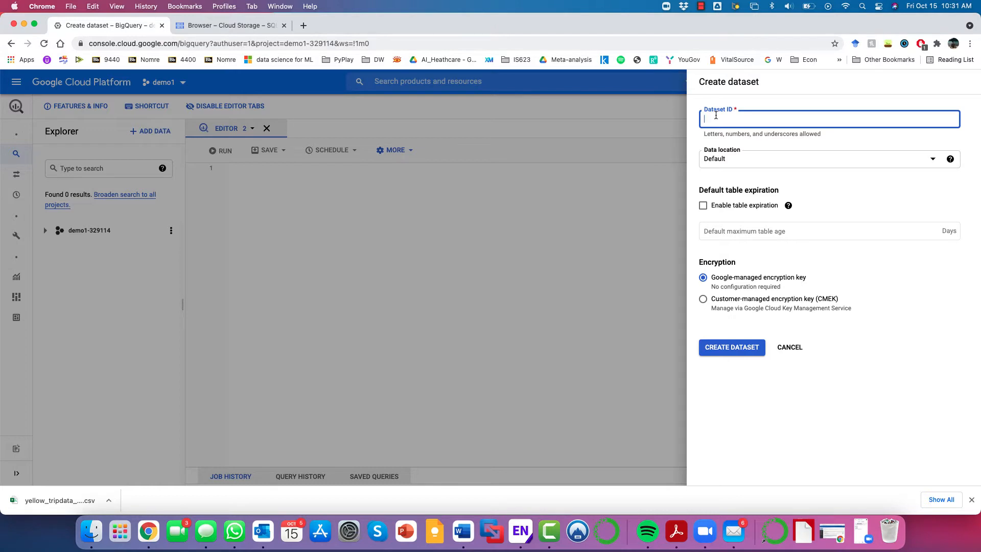
{"action": "type", "text": "y"}
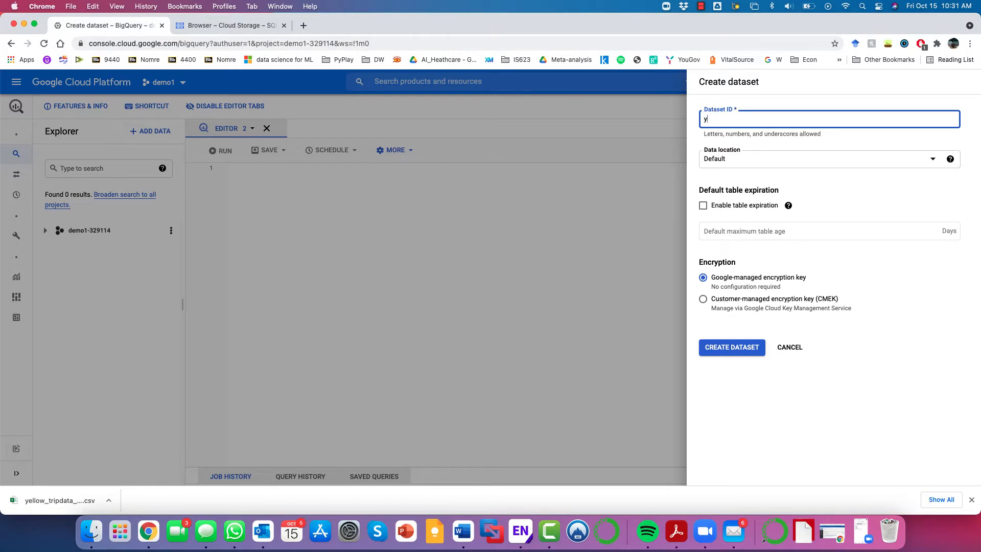
{"action": "type", "text": "ello"}
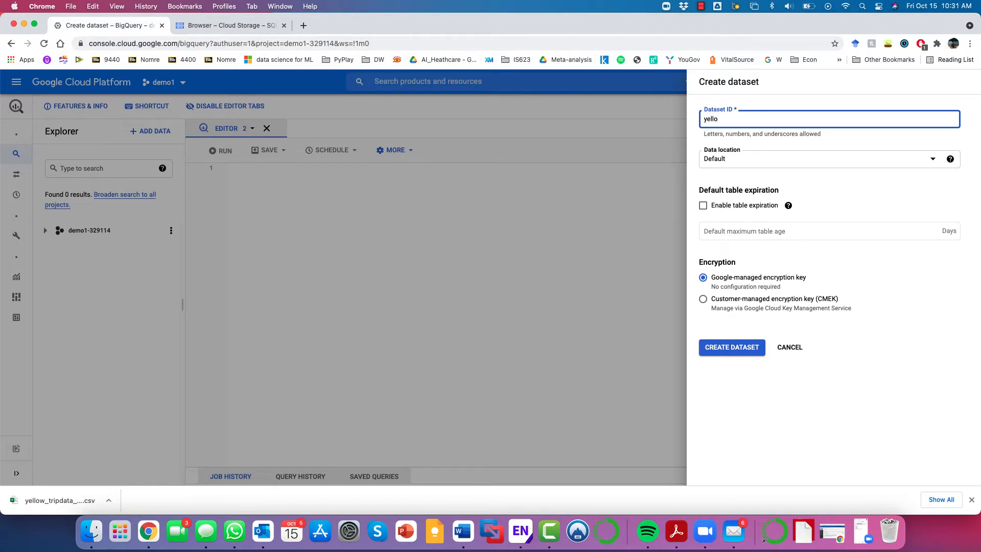
{"action": "type", "text": "wcabNYC"}
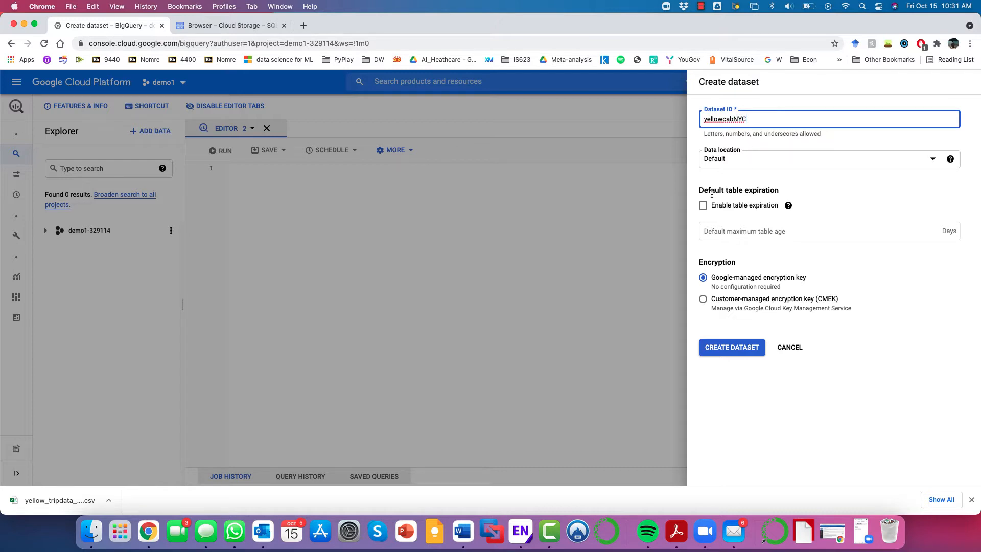
{"action": "left_click", "coordinate": [823, 158]}
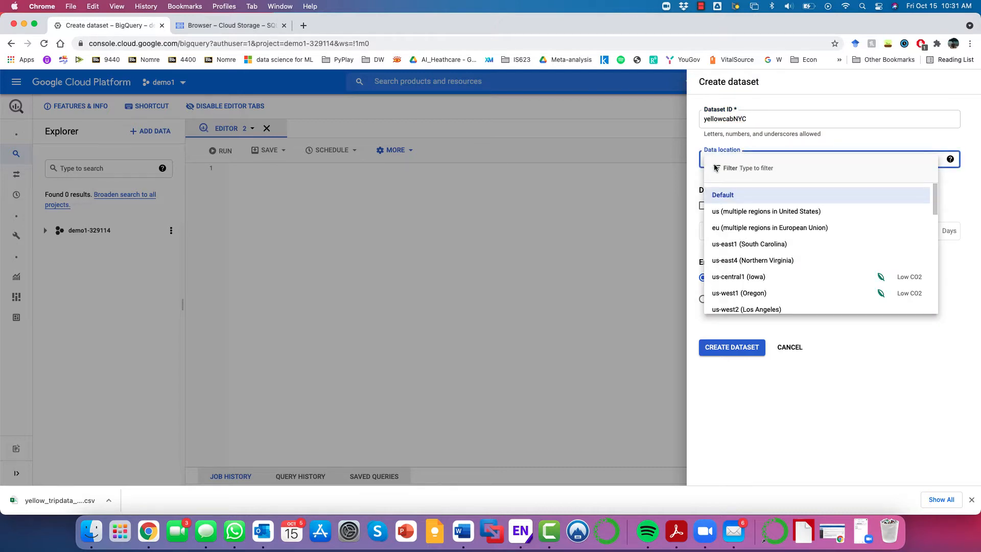
{"action": "left_click", "coordinate": [722, 195]}
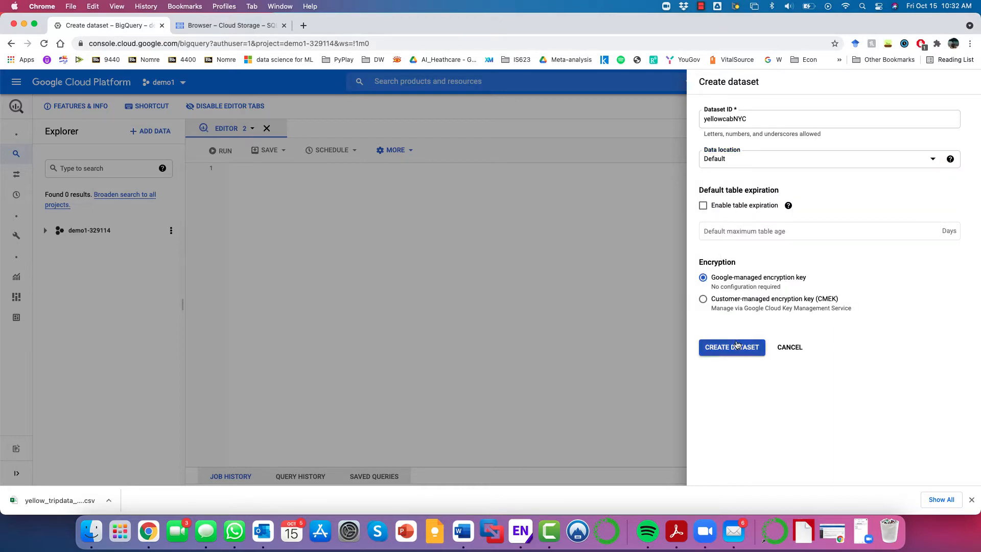
{"action": "left_click", "coordinate": [730, 347]}
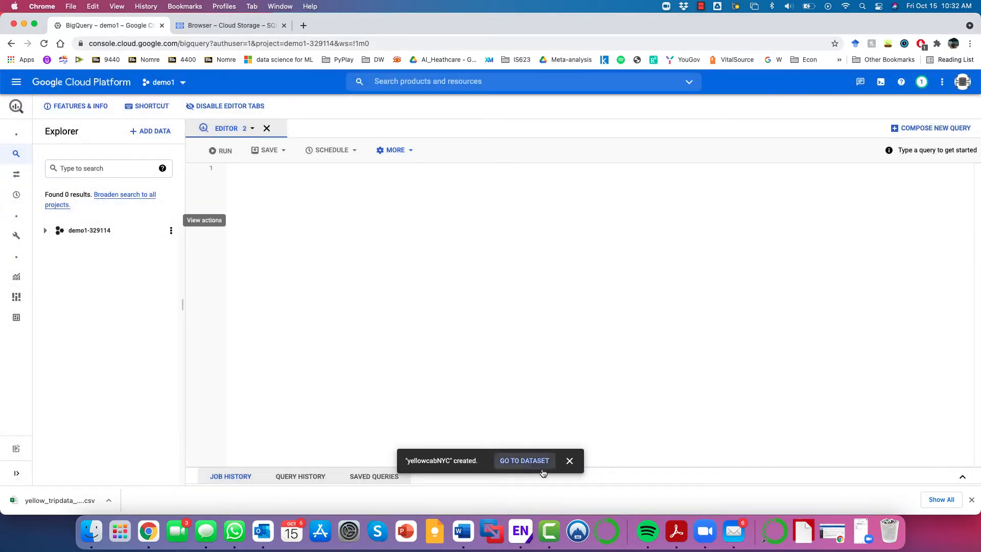
Start a new table in yellowcabNYC, first trying Drive as the source
{"action": "left_click", "coordinate": [523, 460]}
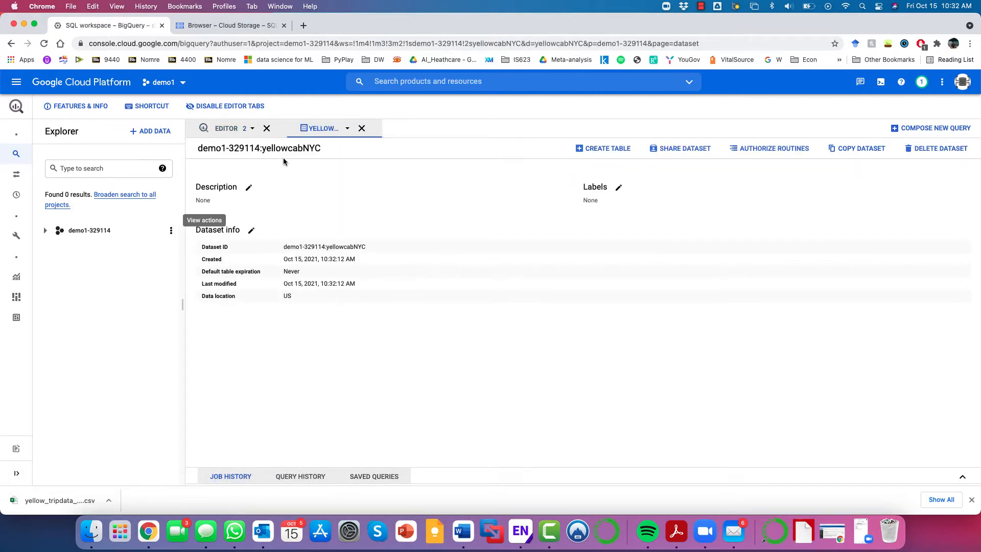
{"action": "left_click", "coordinate": [603, 149]}
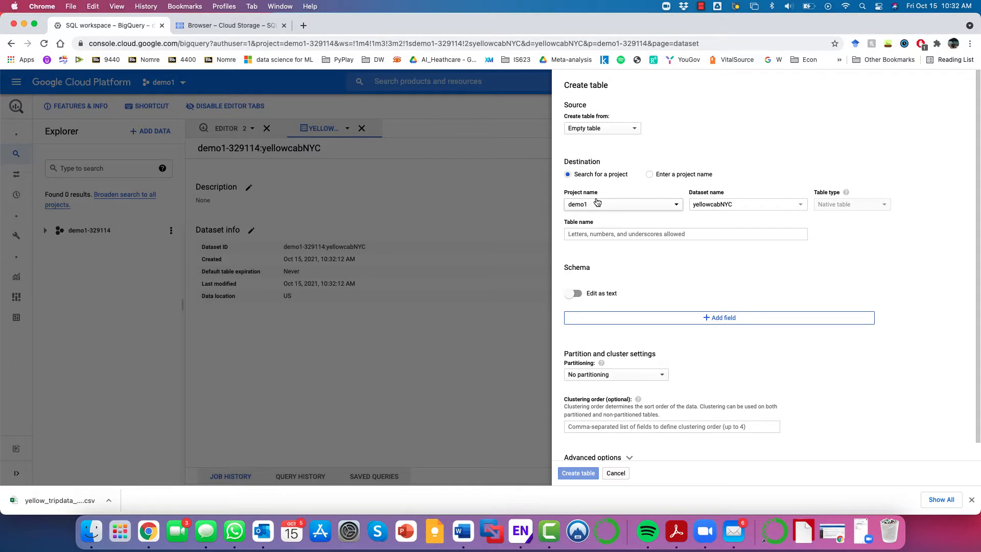
{"action": "mouse_move", "coordinate": [629, 146]}
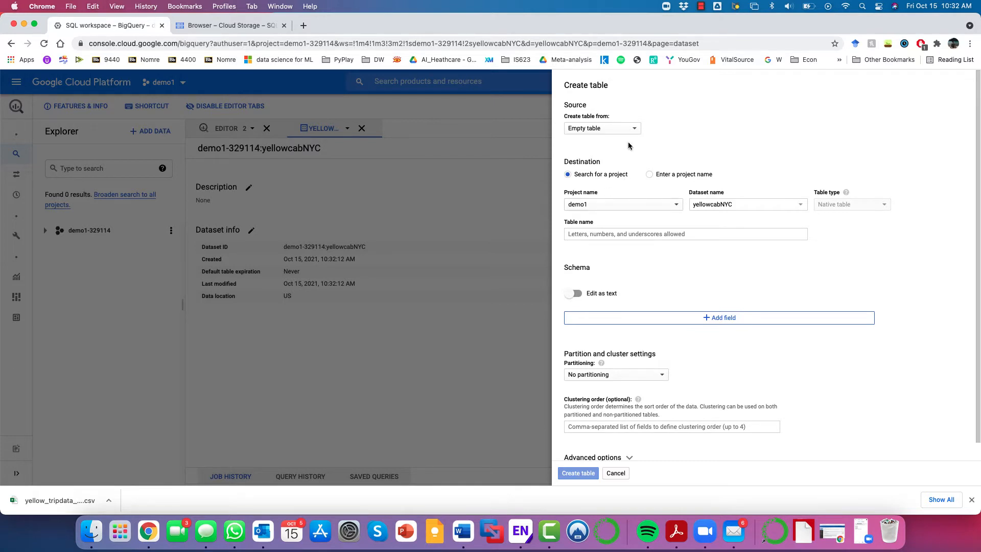
{"action": "mouse_move", "coordinate": [626, 138]}
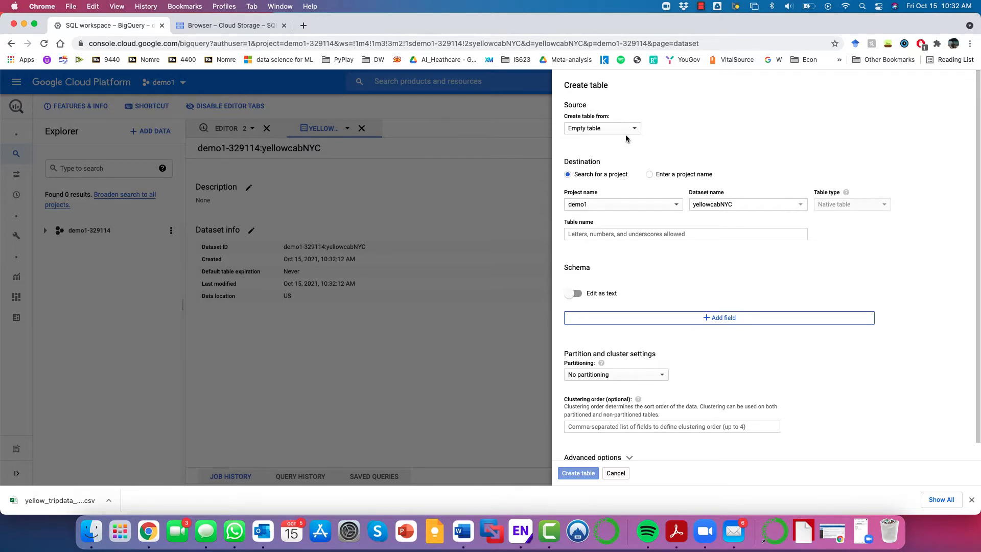
{"action": "left_click", "coordinate": [601, 128]}
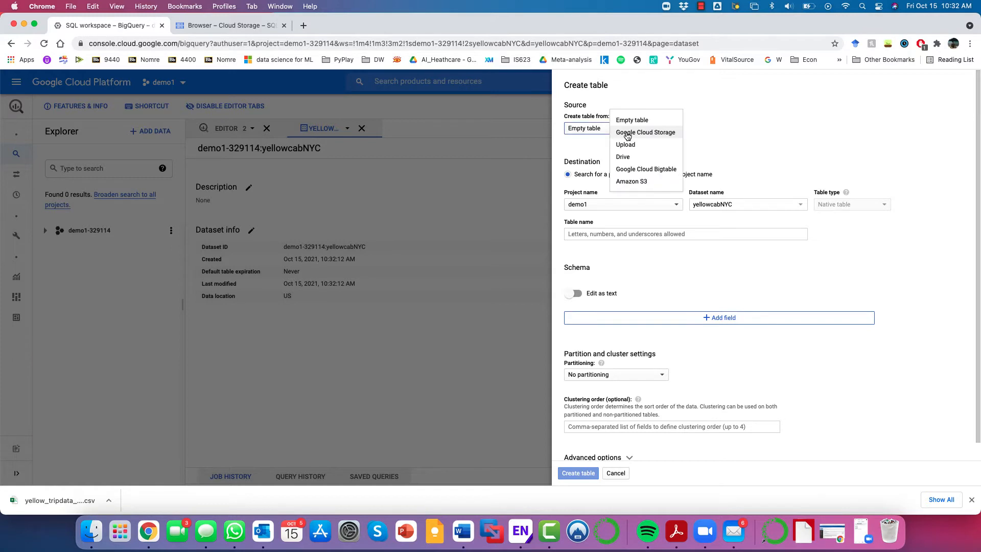
{"action": "mouse_move", "coordinate": [625, 144]}
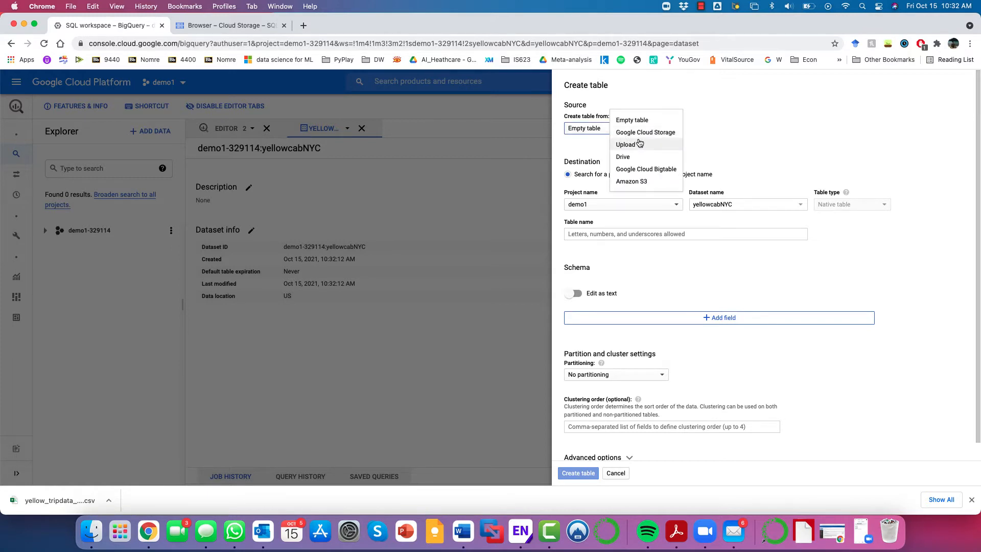
{"action": "mouse_move", "coordinate": [630, 156]}
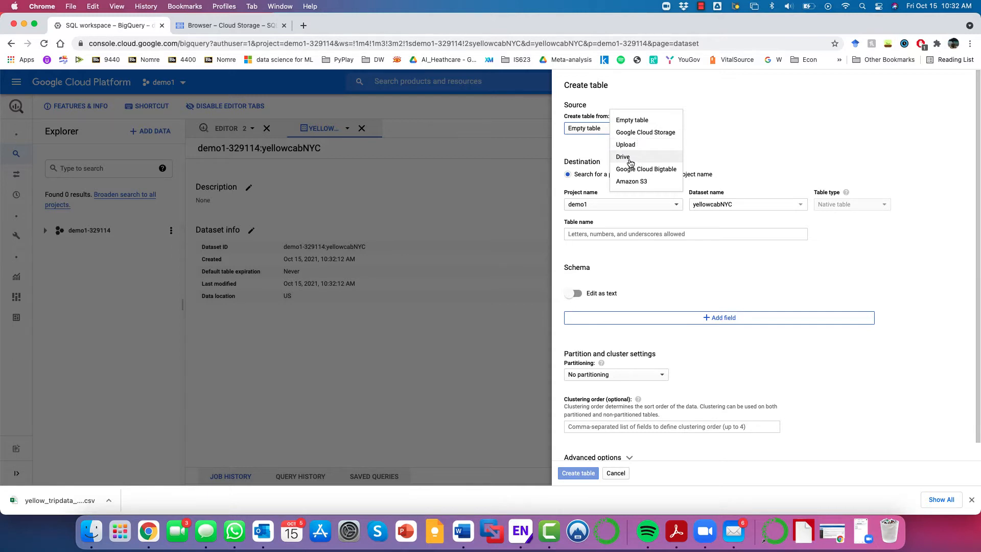
{"action": "left_click", "coordinate": [623, 157]}
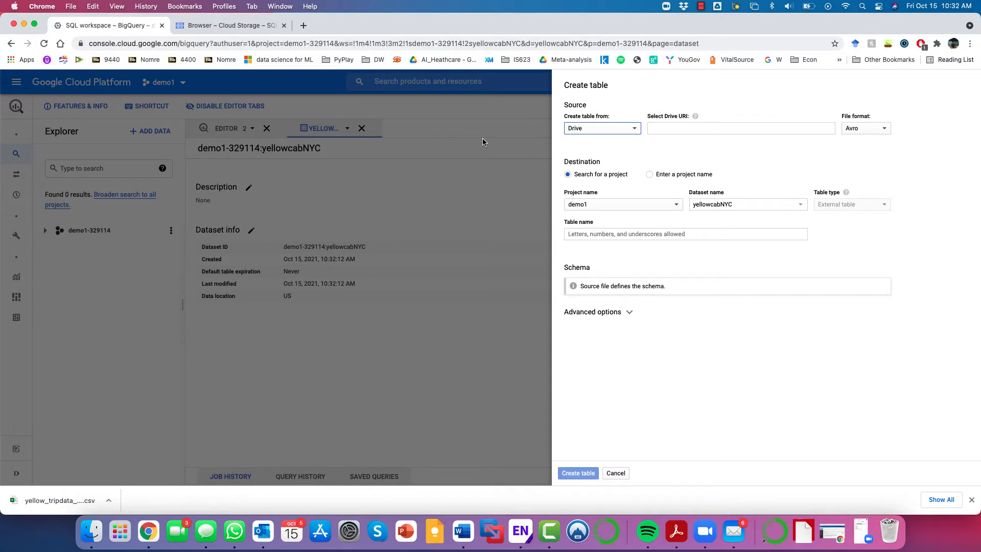
{"action": "mouse_move", "coordinate": [102, 100]}
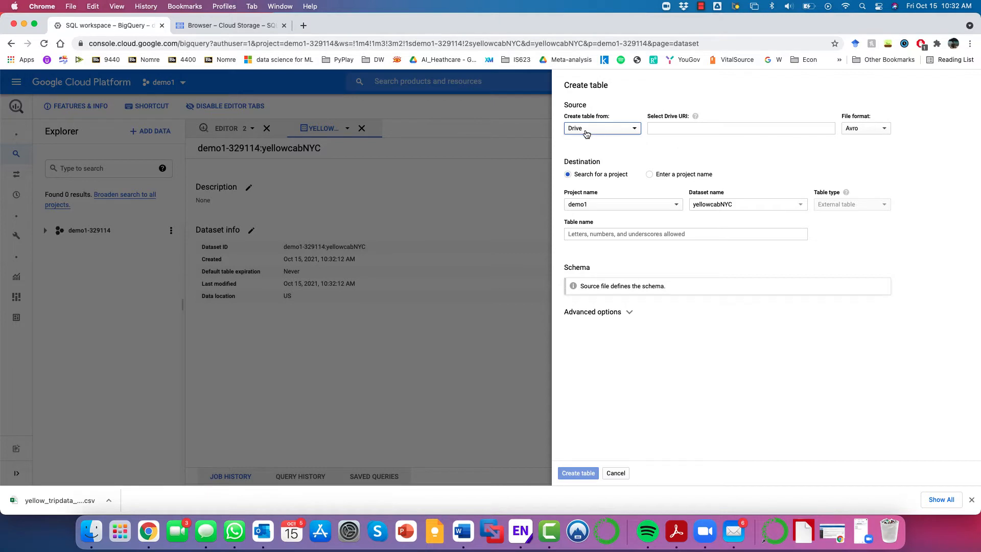
{"action": "left_click", "coordinate": [741, 128]}
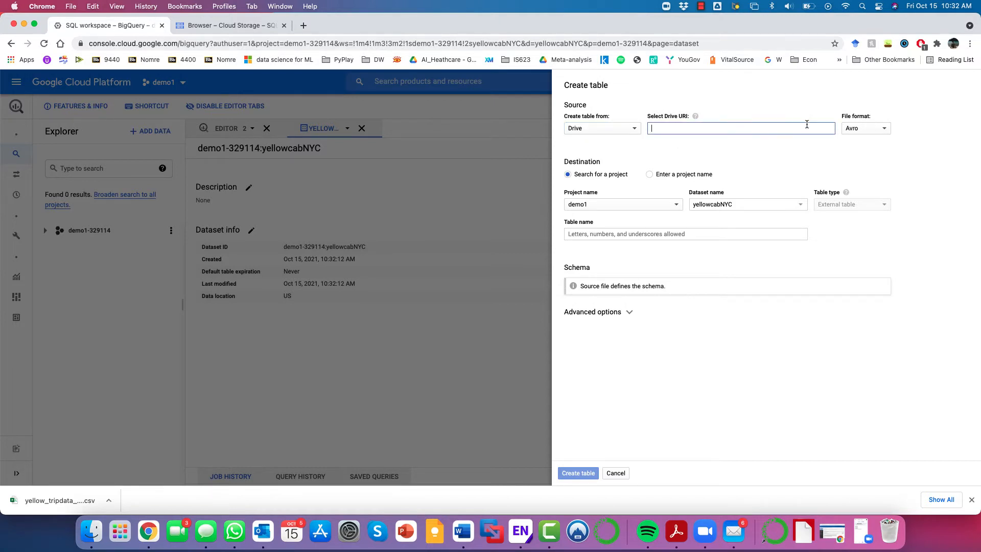
{"action": "mouse_move", "coordinate": [695, 118]}
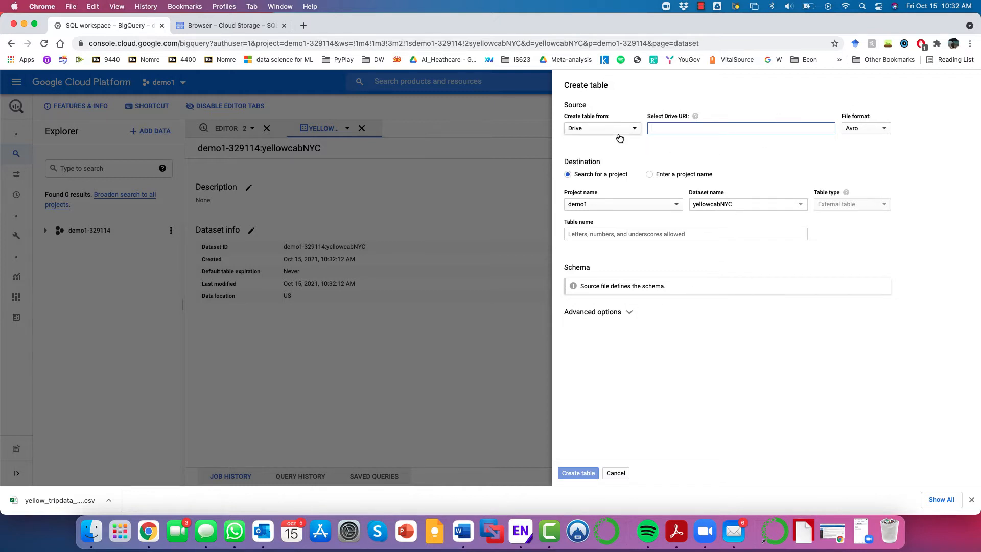
Change the new table's source to Google Cloud Storage
{"action": "left_click", "coordinate": [600, 129]}
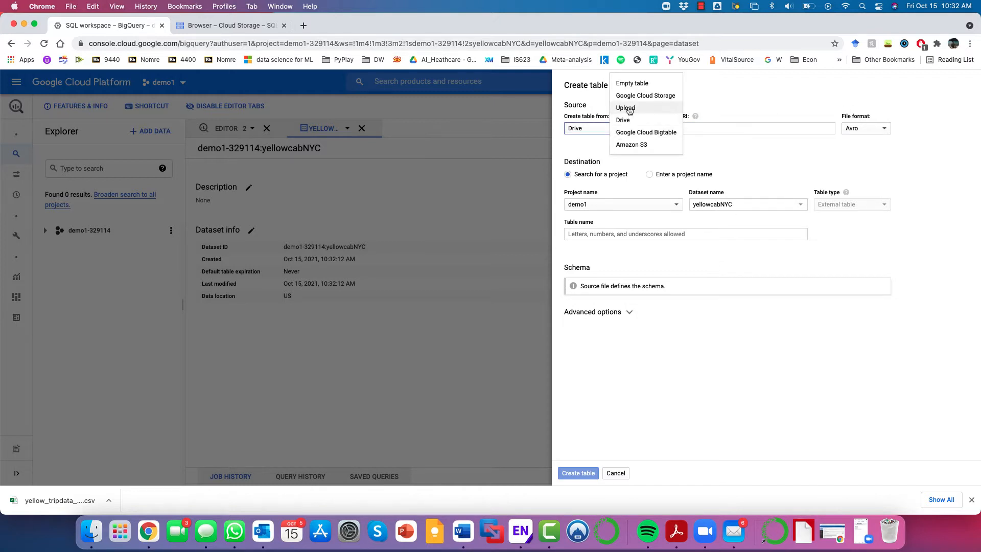
{"action": "mouse_move", "coordinate": [645, 95]}
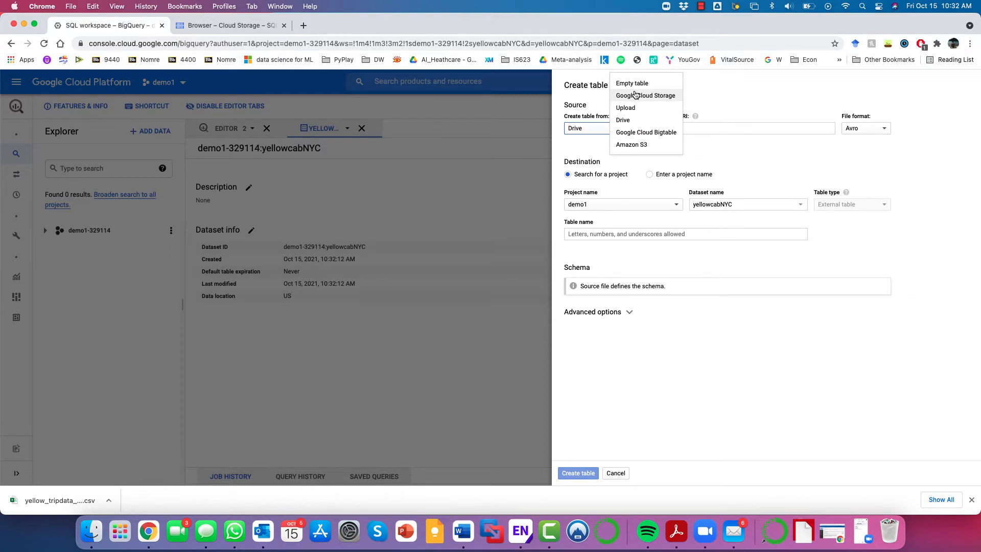
{"action": "left_click", "coordinate": [645, 95]}
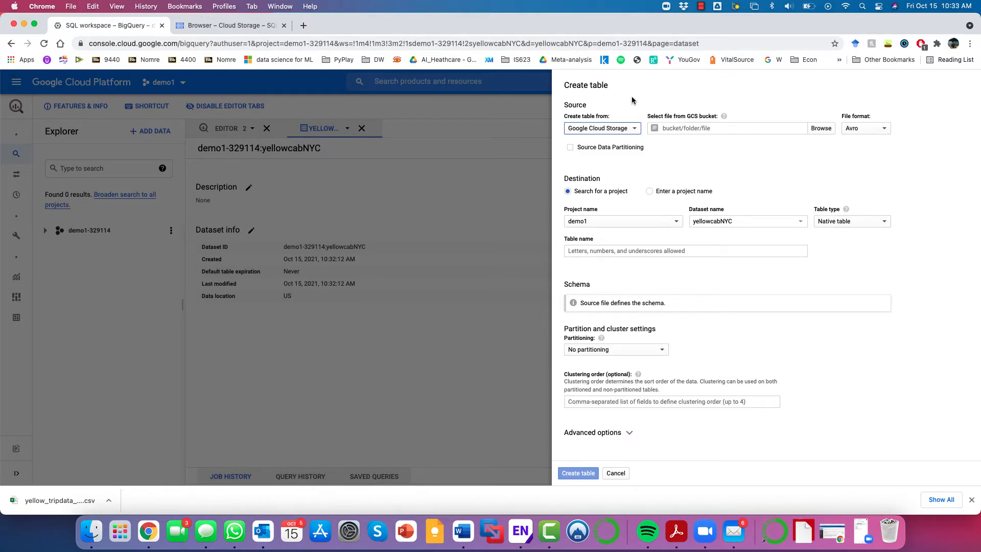
{"action": "mouse_move", "coordinate": [228, 24]}
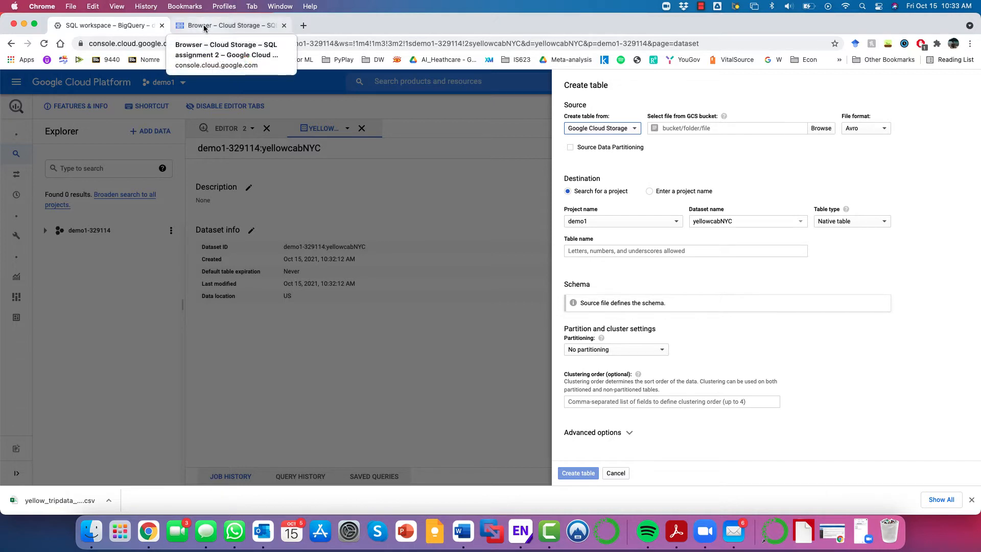
Navigate to Cloud Storage via the console home search for 'storage'
{"action": "left_click", "coordinate": [232, 24]}
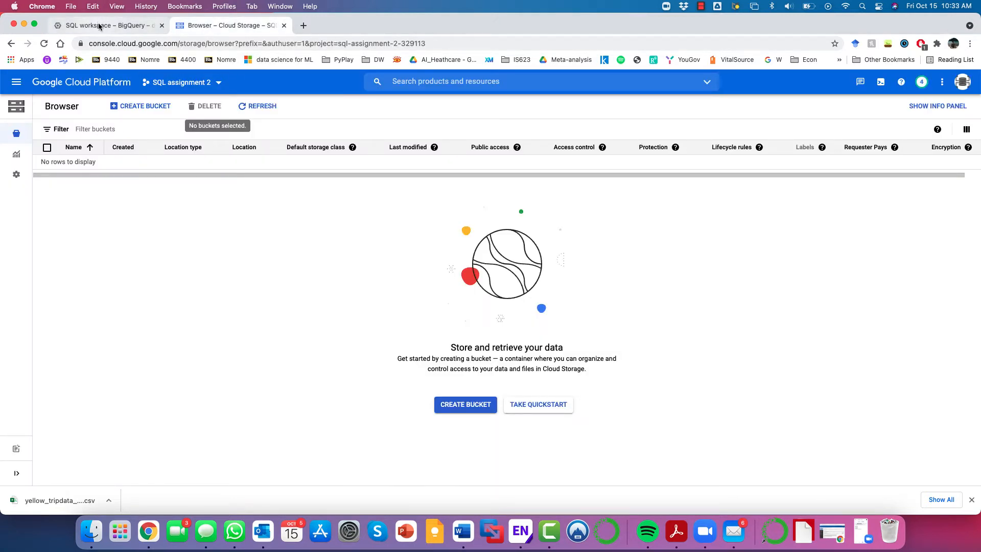
{"action": "left_click", "coordinate": [17, 82]}
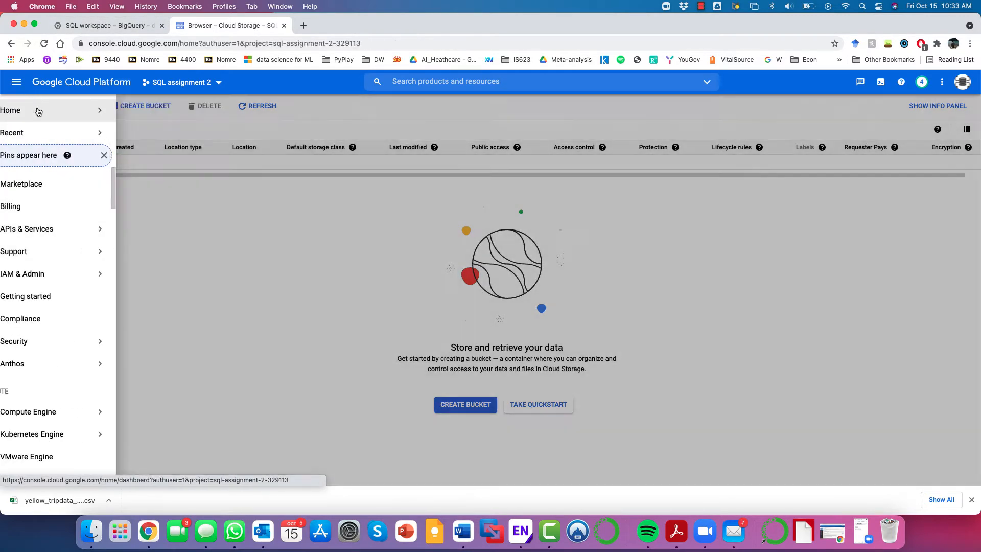
{"action": "left_click", "coordinate": [10, 110]}
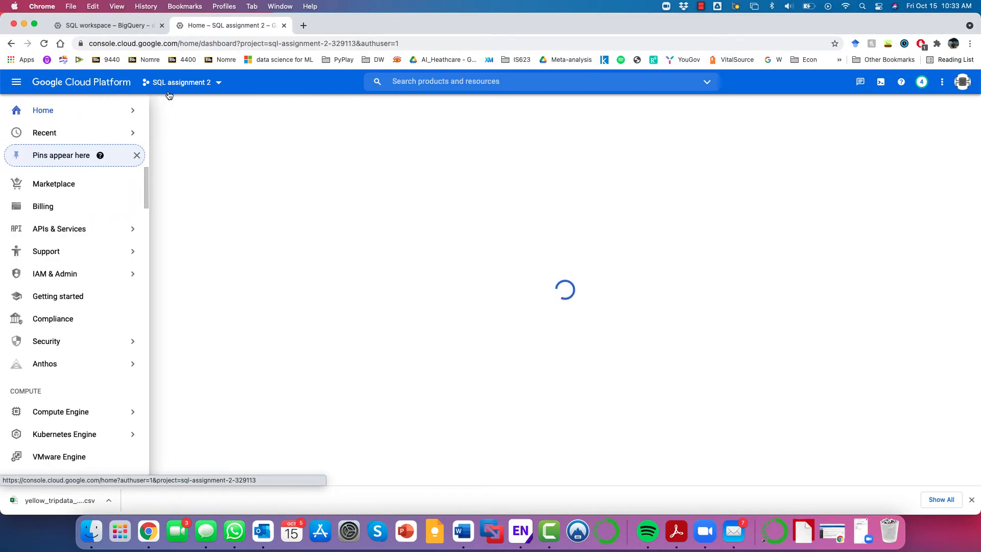
{"action": "type", "text": "storage"}
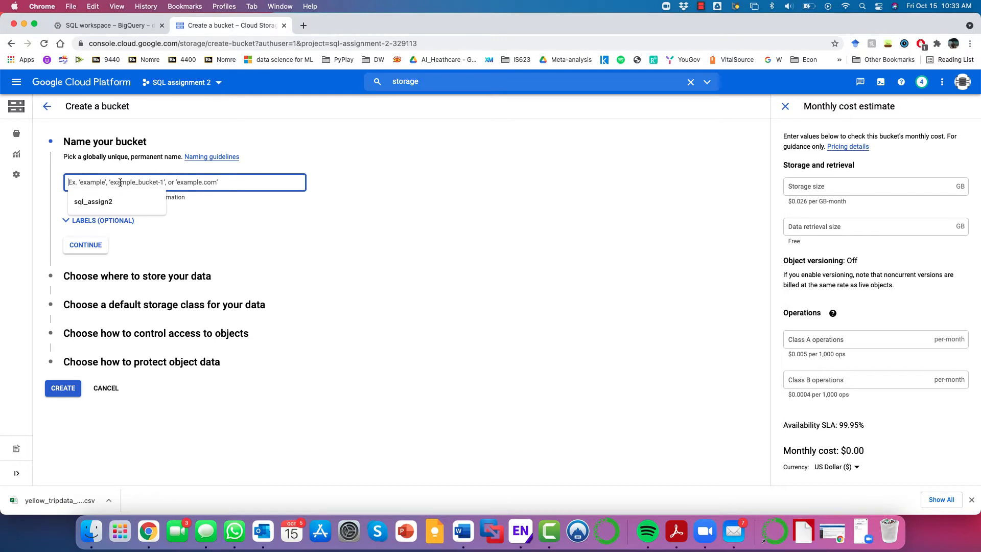
Create bucket yellowcab with multi-region US, Standard class and uniform access control
{"action": "type", "text": "yello"}
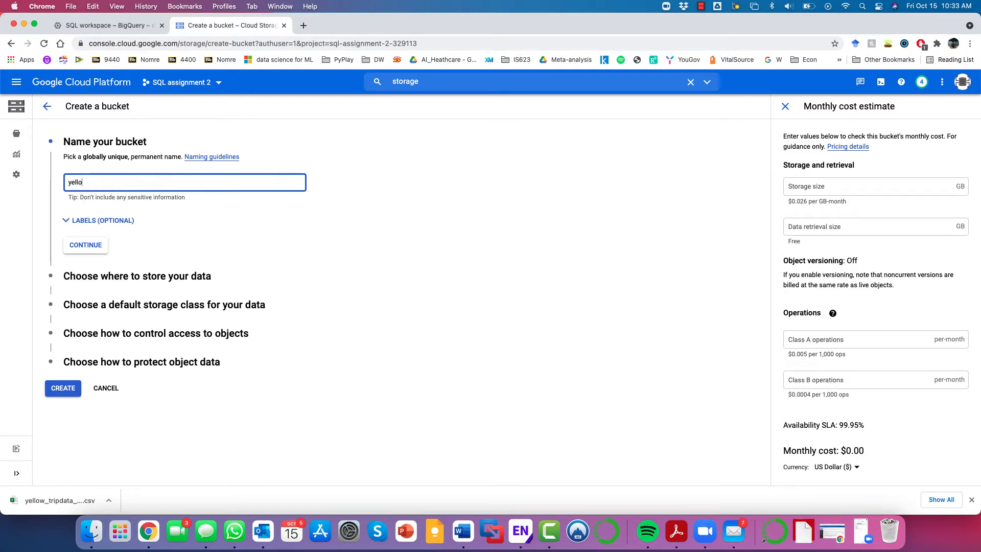
{"action": "type", "text": "can"}
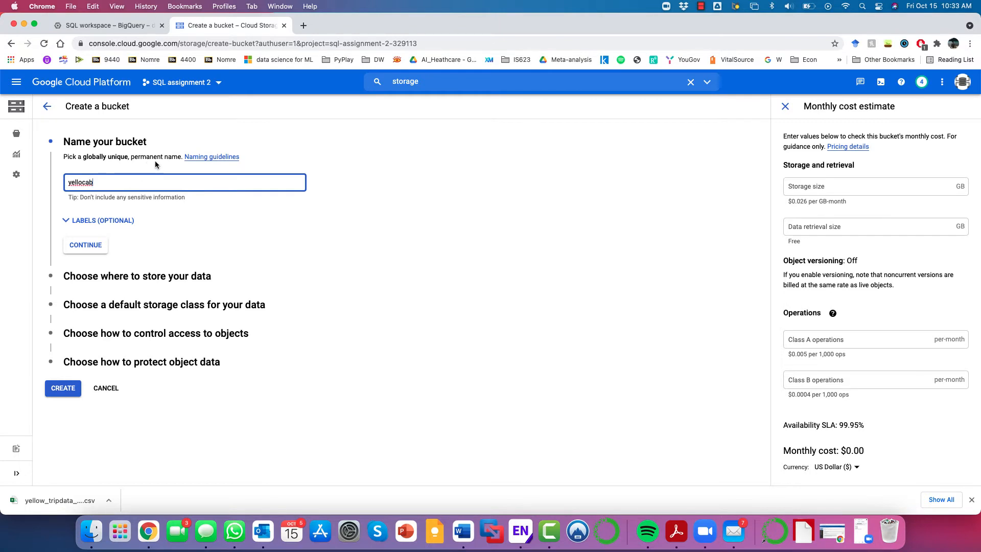
{"action": "mouse_move", "coordinate": [101, 207]}
{"action": "type", "text": "w"}
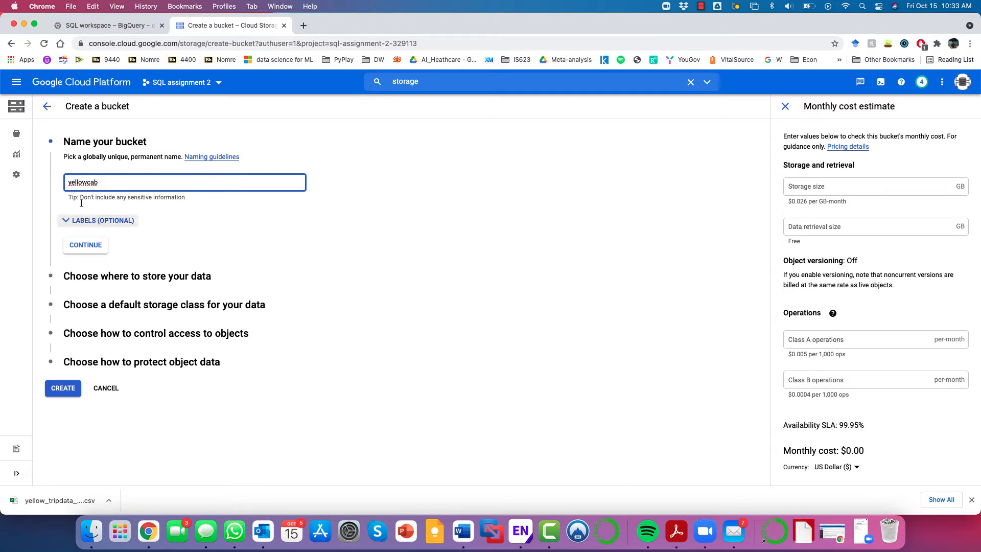
{"action": "left_click", "coordinate": [85, 244]}
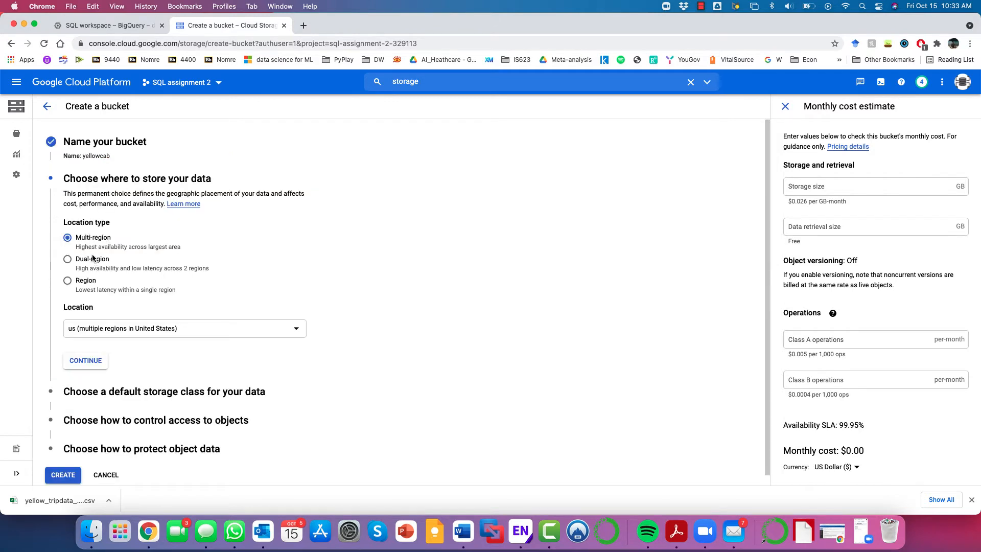
{"action": "mouse_move", "coordinate": [86, 280]}
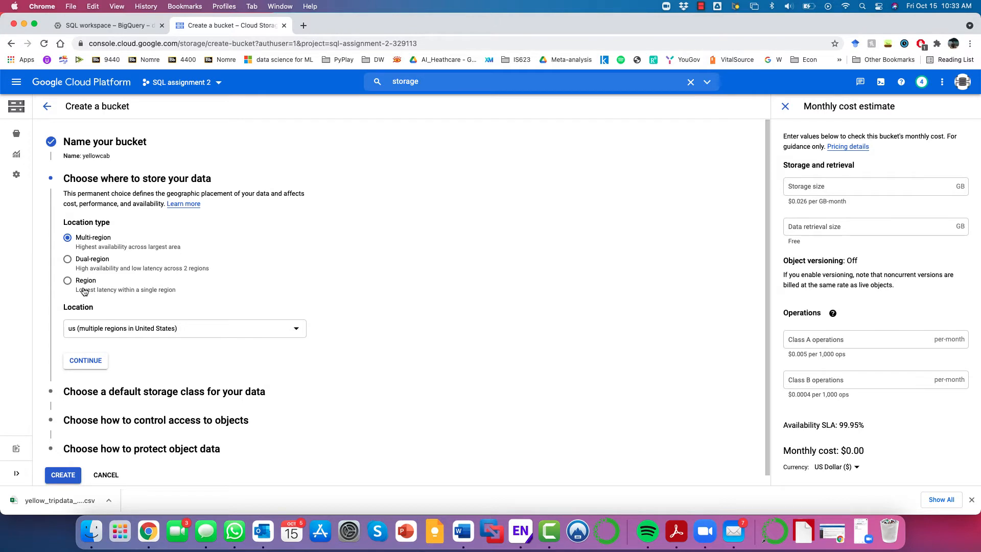
{"action": "mouse_move", "coordinate": [81, 348]}
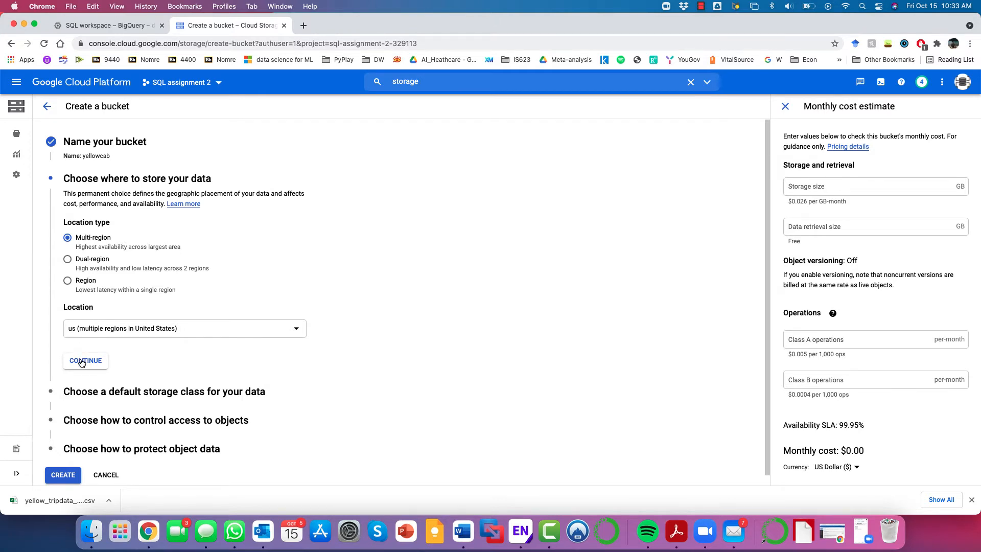
{"action": "left_click", "coordinate": [85, 360]}
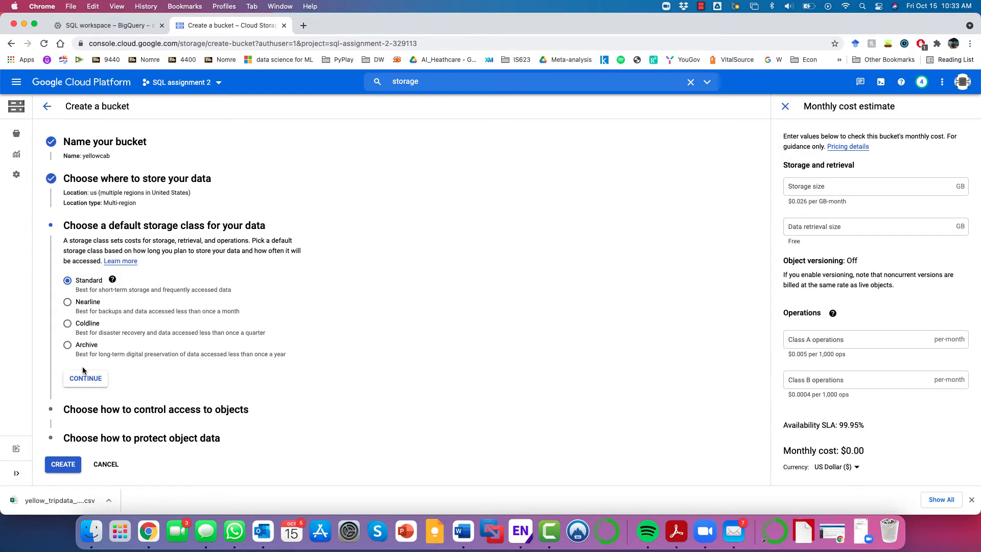
{"action": "left_click", "coordinate": [85, 378]}
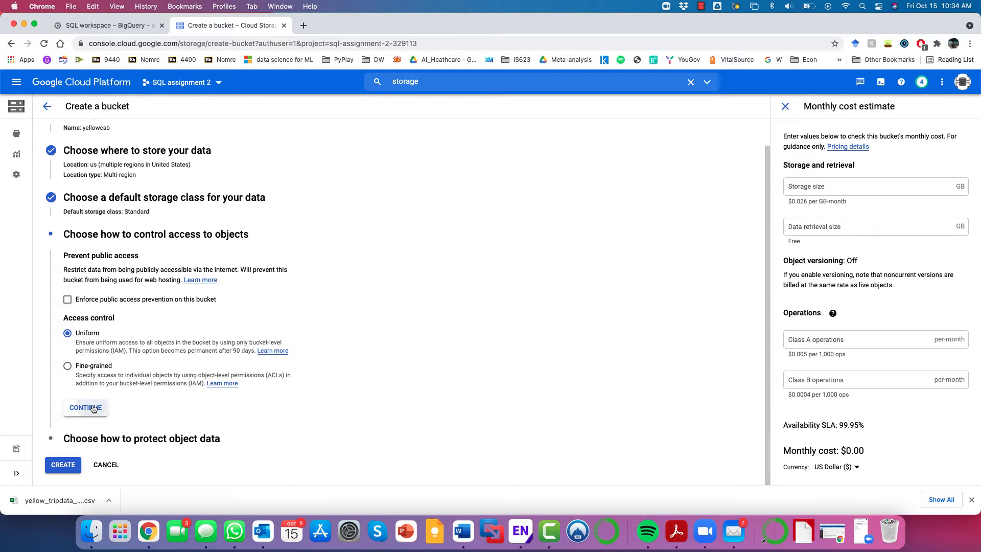
{"action": "left_click", "coordinate": [85, 408]}
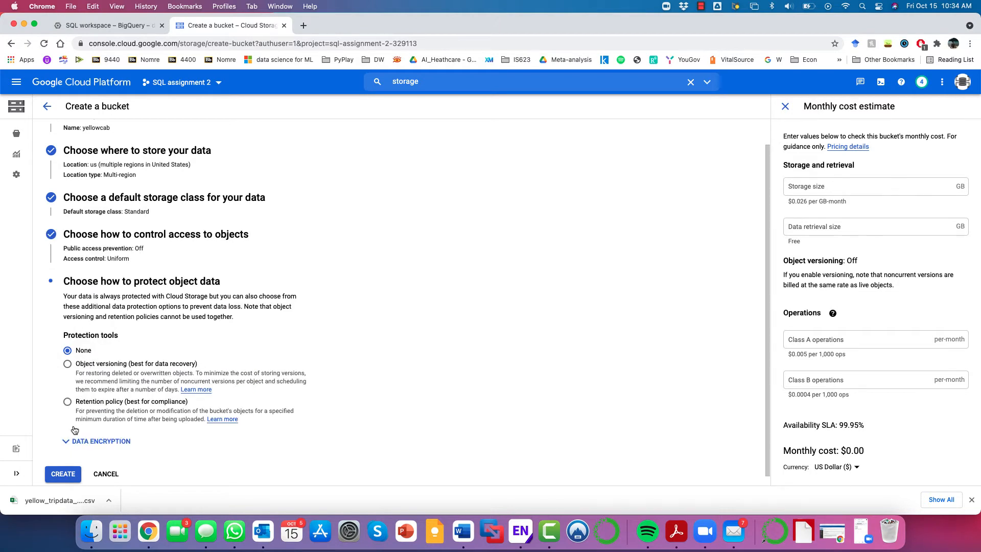
{"action": "left_click", "coordinate": [63, 473]}
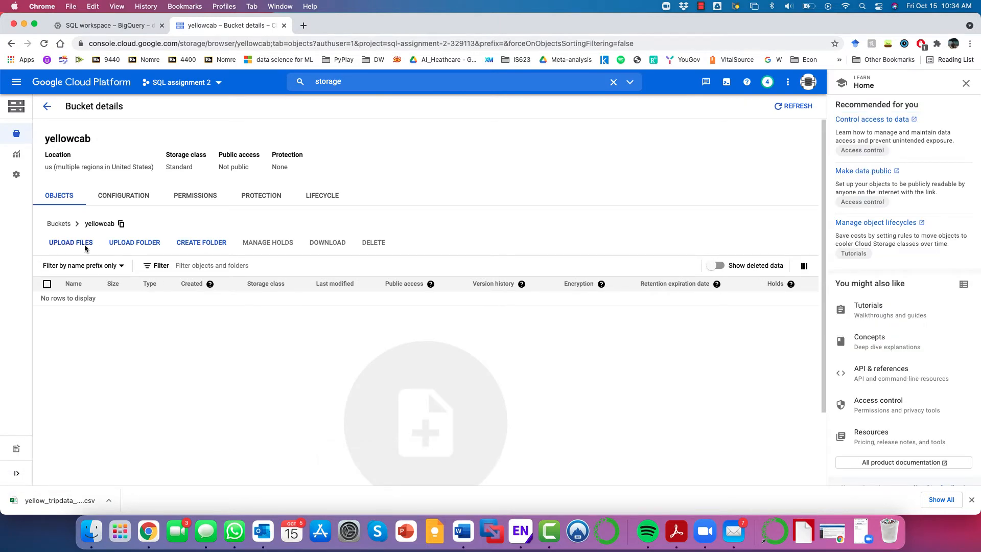
Upload yellow_tripdata_2020-01.csv into the yellowcab bucket
{"action": "left_click", "coordinate": [70, 242]}
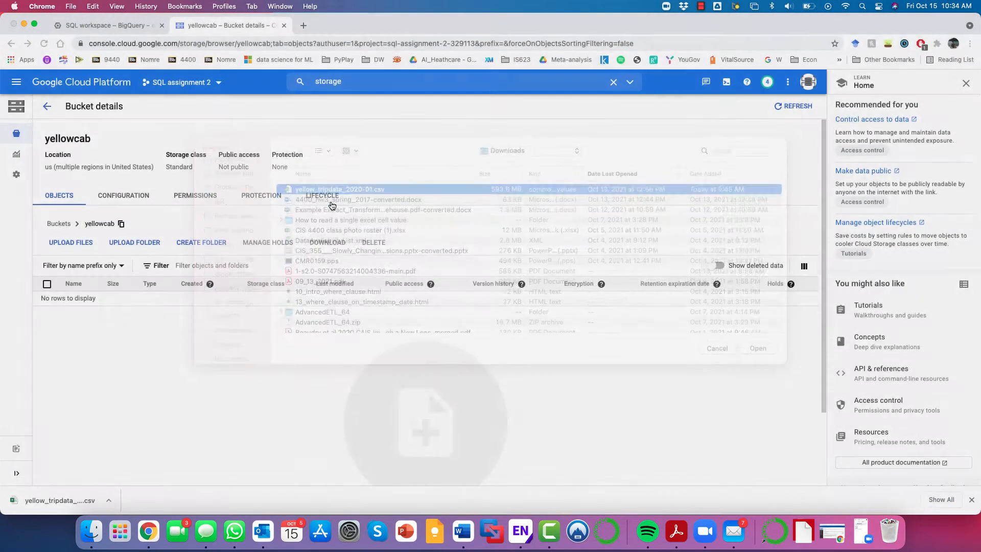
{"action": "left_click", "coordinate": [757, 348]}
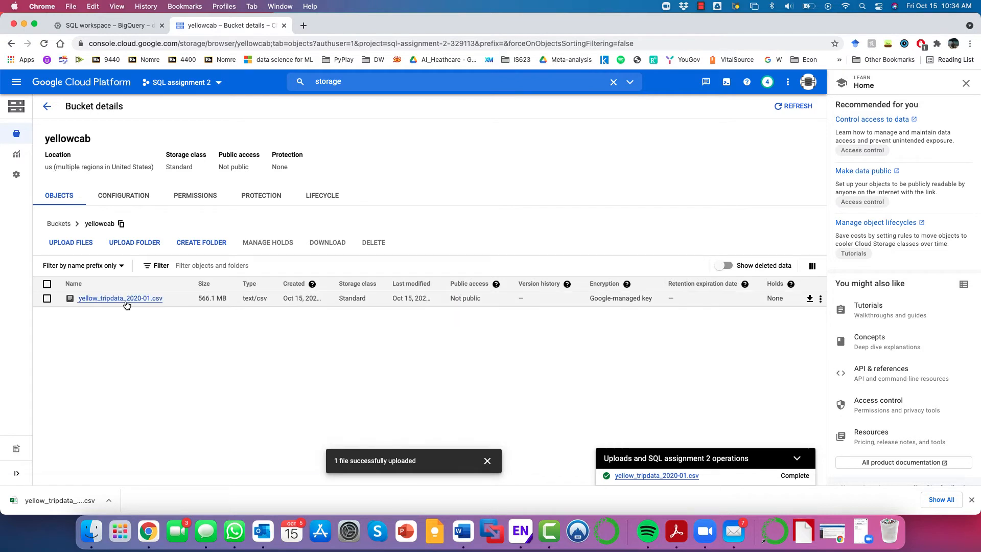
Review the uploaded CSV's details and version history, then switch to project demo1's yellowcab_1 bucket
{"action": "left_click", "coordinate": [121, 298]}
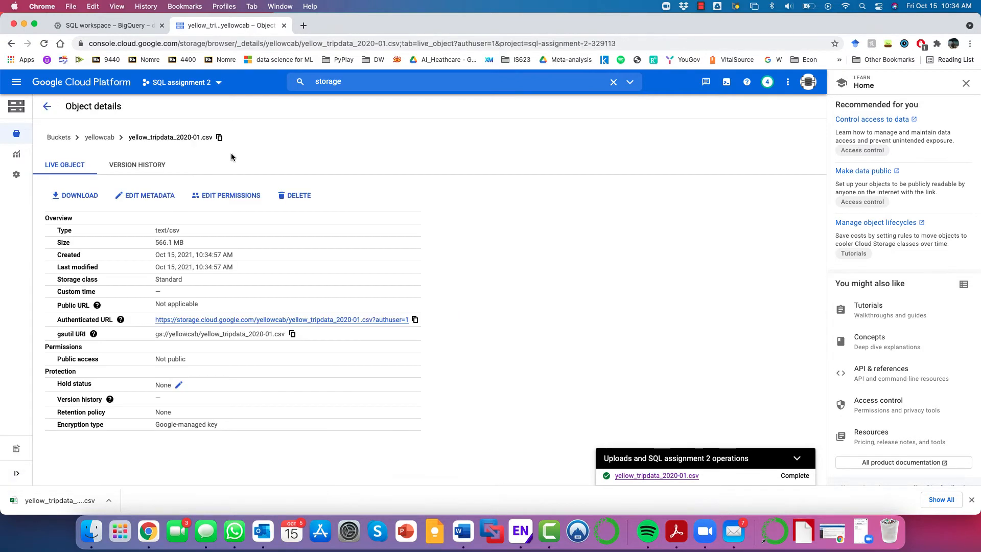
{"action": "mouse_move", "coordinate": [137, 165]}
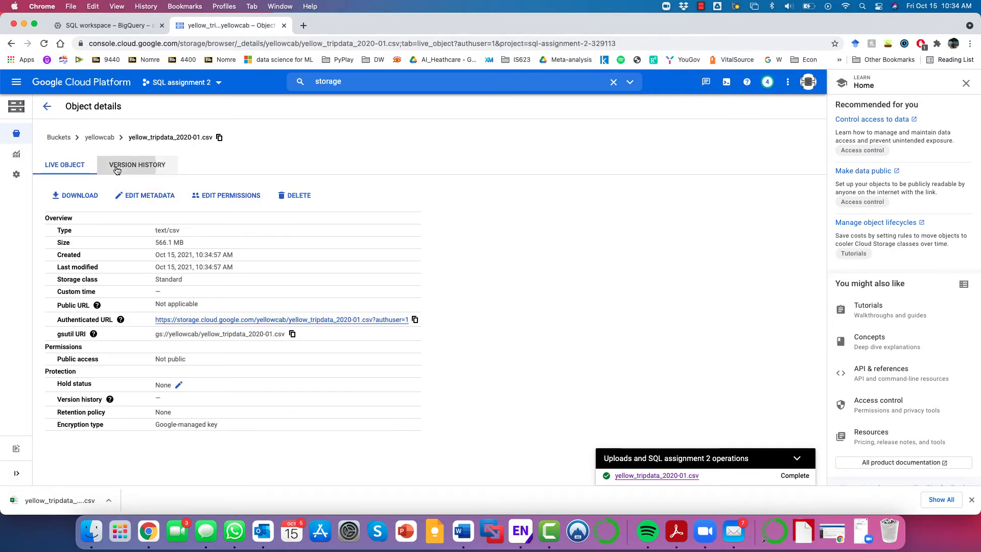
{"action": "left_click", "coordinate": [137, 165]}
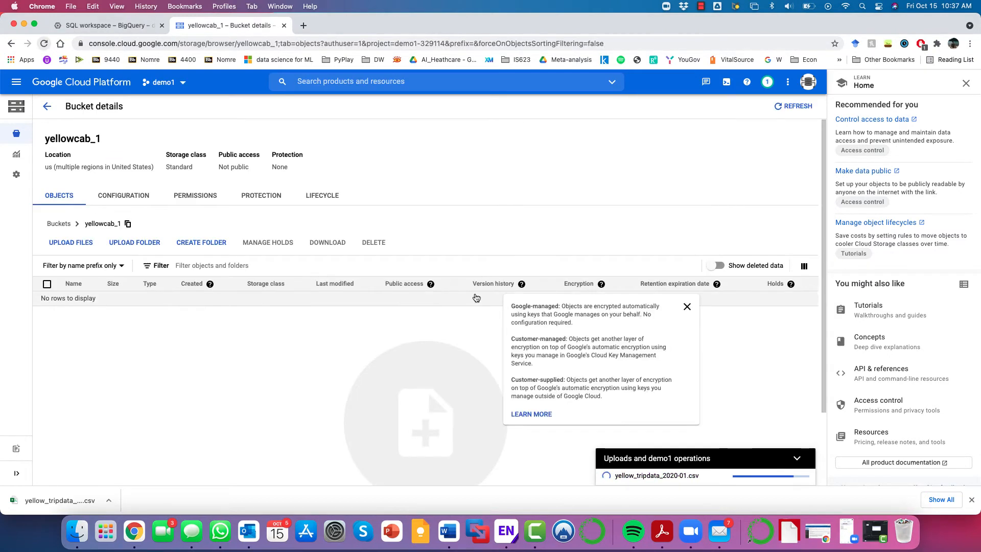
{"action": "left_click", "coordinate": [686, 306]}
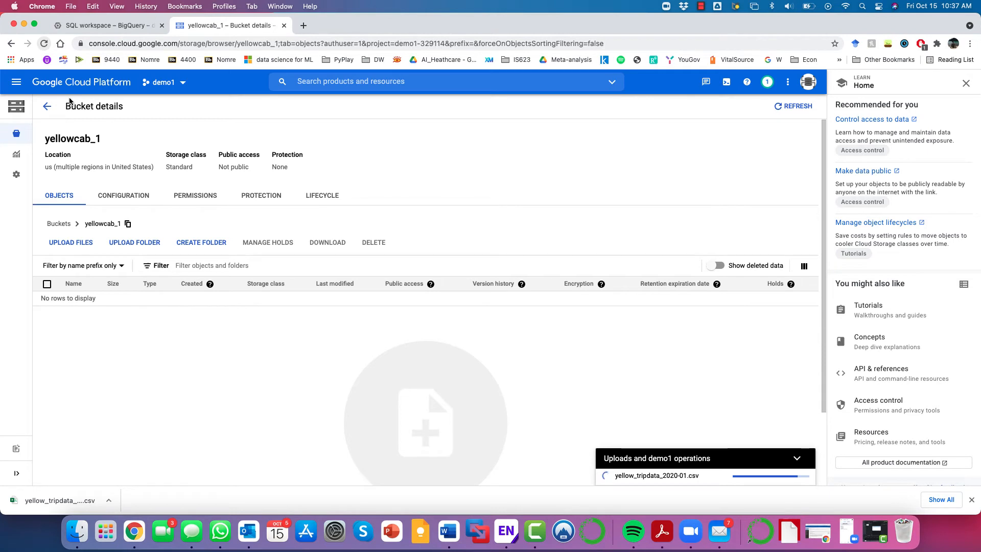
{"action": "mouse_move", "coordinate": [174, 117]}
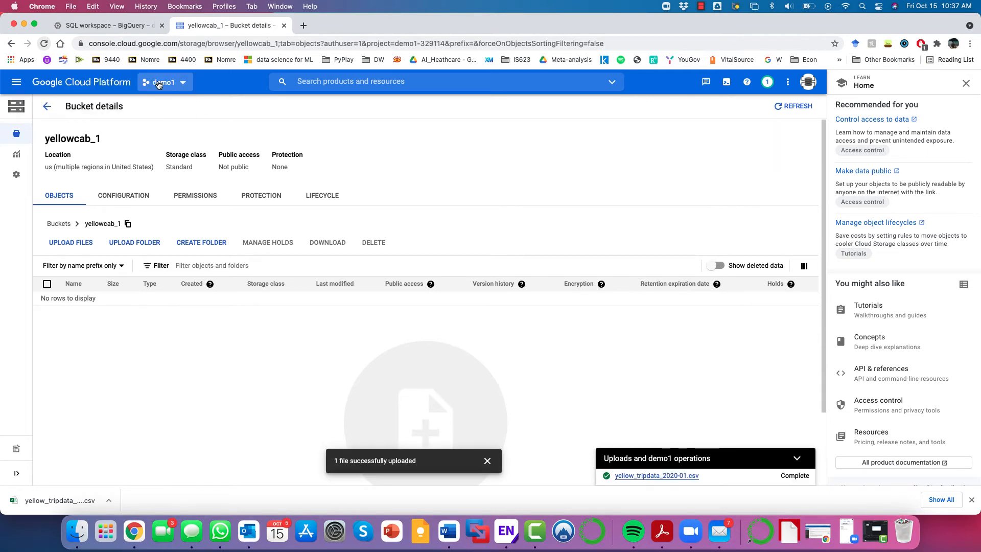
{"action": "left_click", "coordinate": [163, 82]}
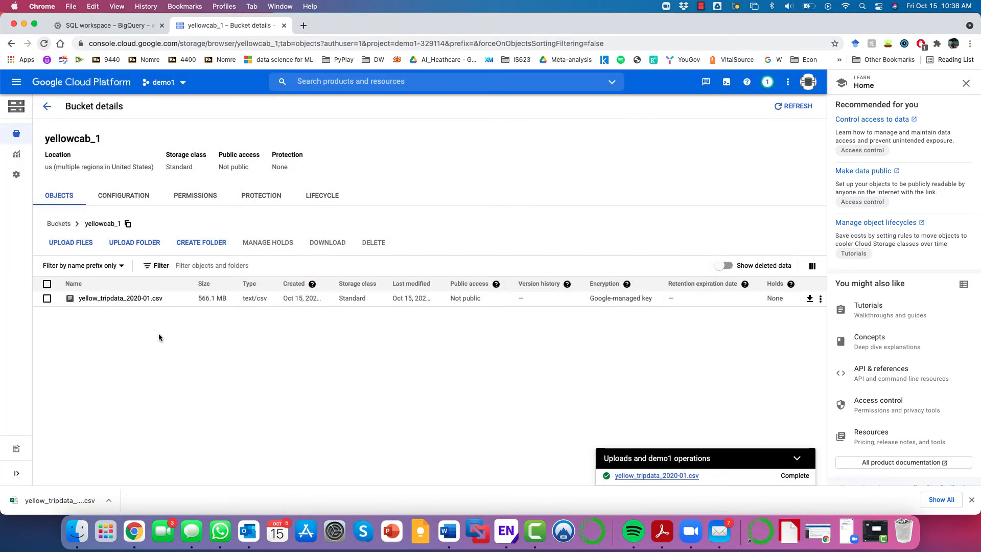
{"action": "mouse_move", "coordinate": [113, 130]}
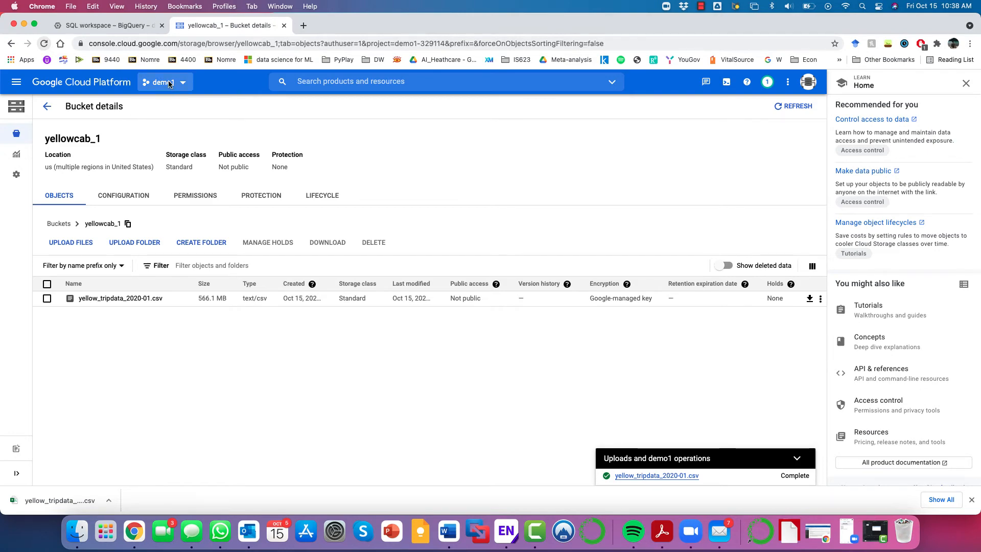
Back in BigQuery, start a new table in yellowcabNYC sourced from Cloud Storage
{"action": "left_click", "coordinate": [106, 25]}
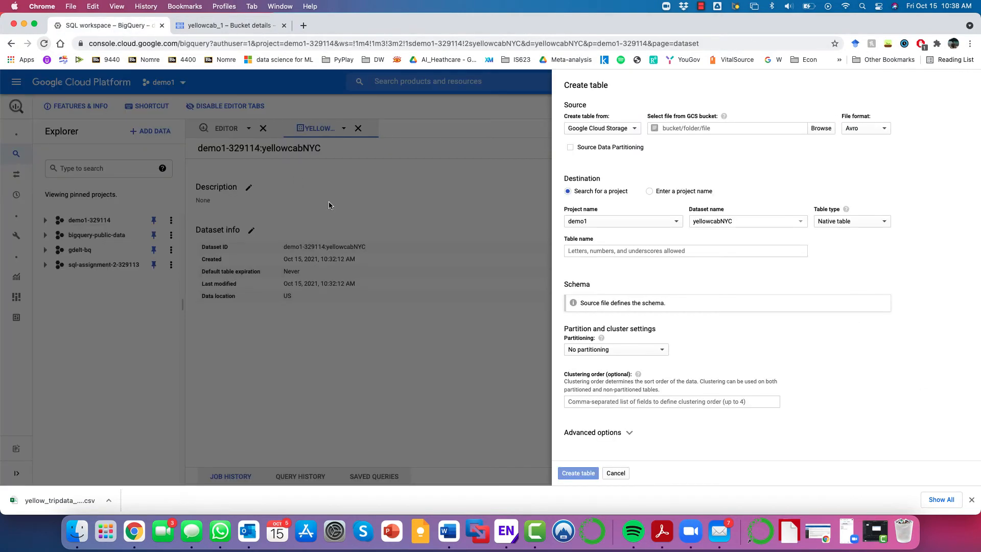
{"action": "mouse_move", "coordinate": [731, 103]}
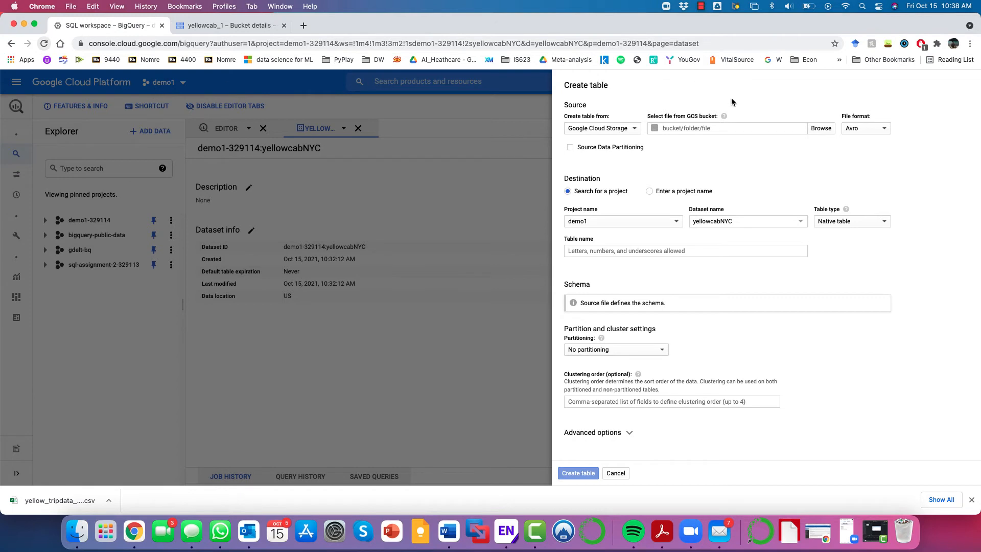
{"action": "left_click", "coordinate": [820, 129]}
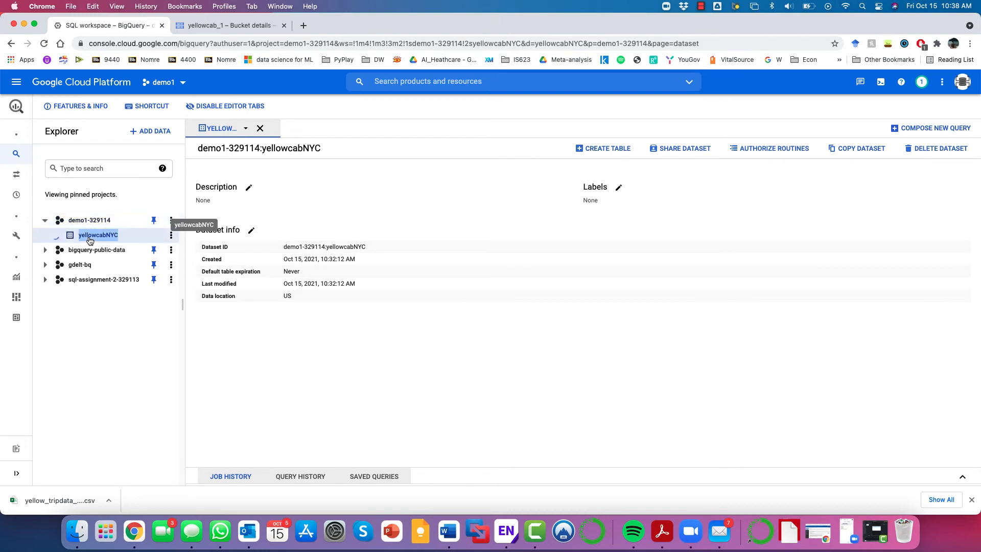
{"action": "left_click", "coordinate": [603, 148]}
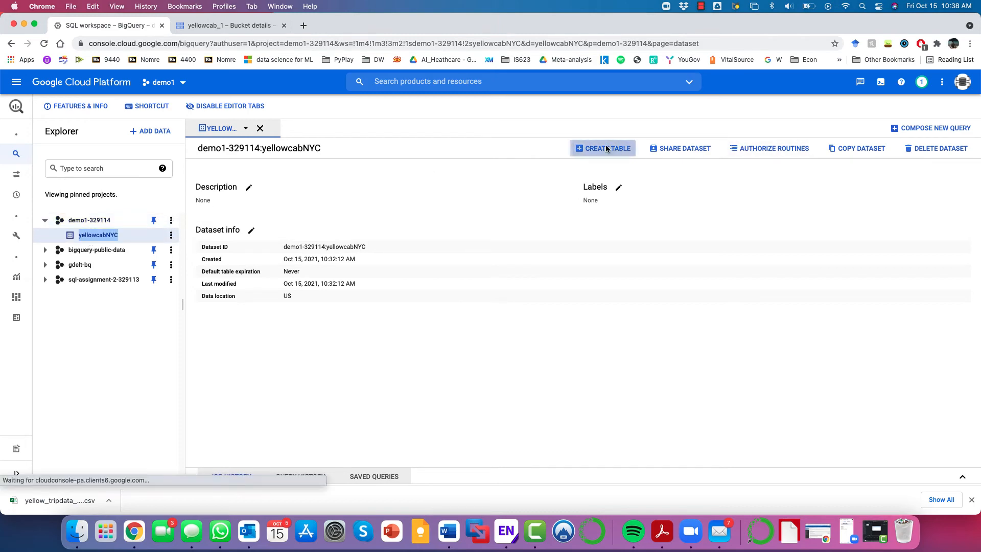
{"action": "left_click", "coordinate": [603, 148]}
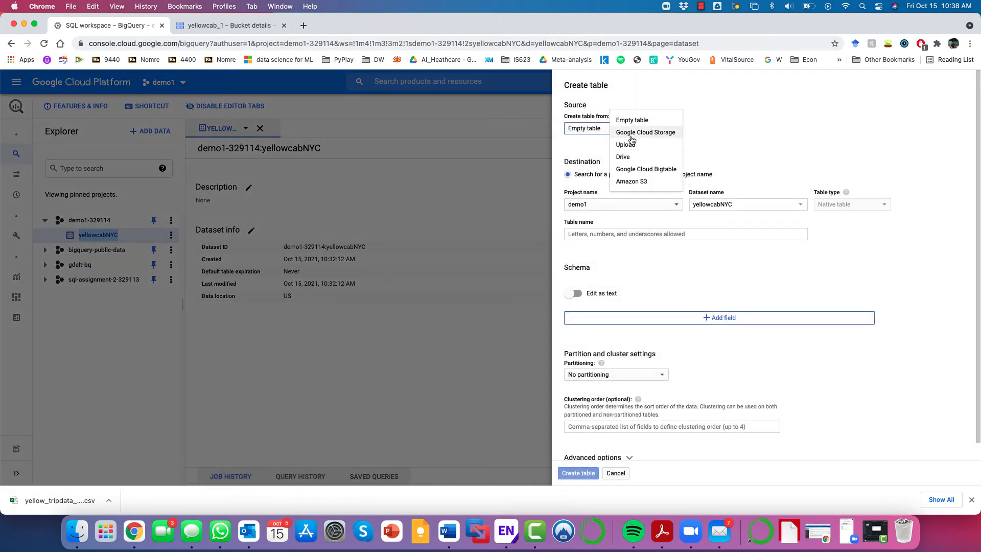
{"action": "left_click", "coordinate": [646, 132]}
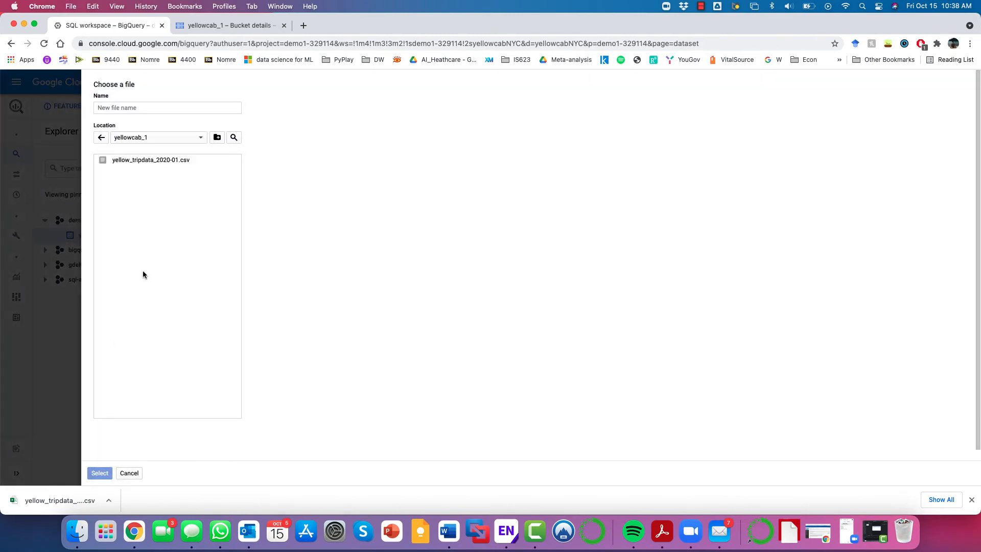
Select yellowcab_1/yellow_tripdata_2020-01.csv as the source with CSV file format
{"action": "left_click", "coordinate": [150, 160]}
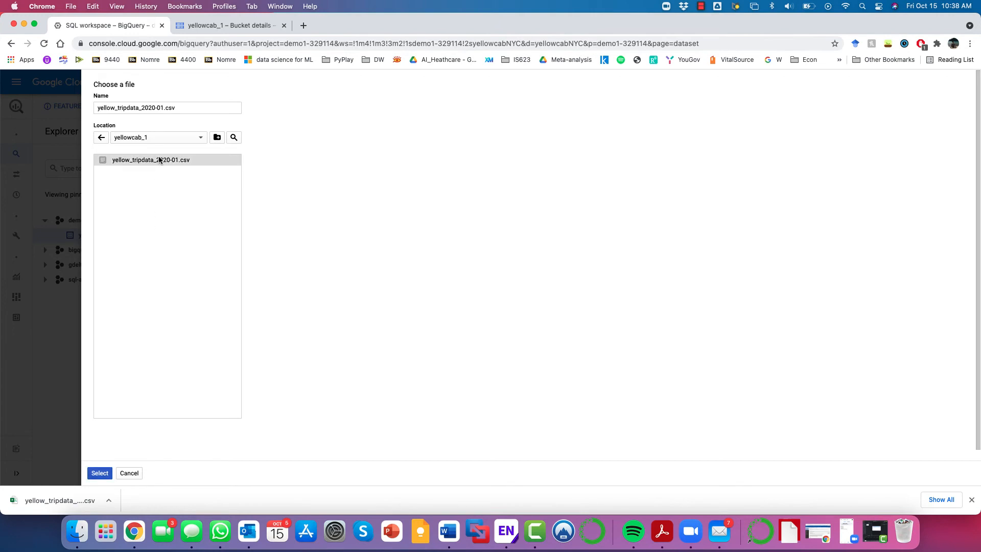
{"action": "left_click", "coordinate": [99, 473]}
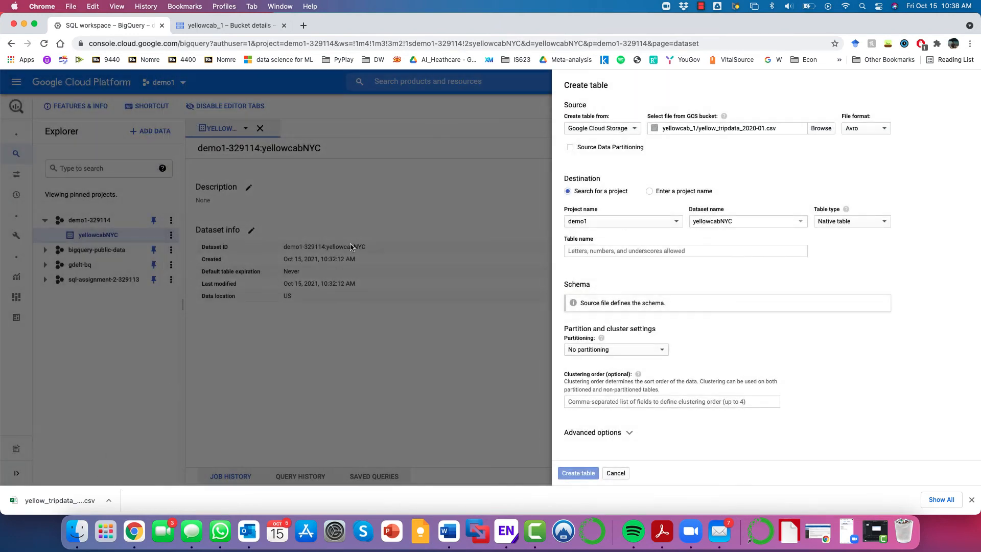
{"action": "left_click", "coordinate": [866, 129]}
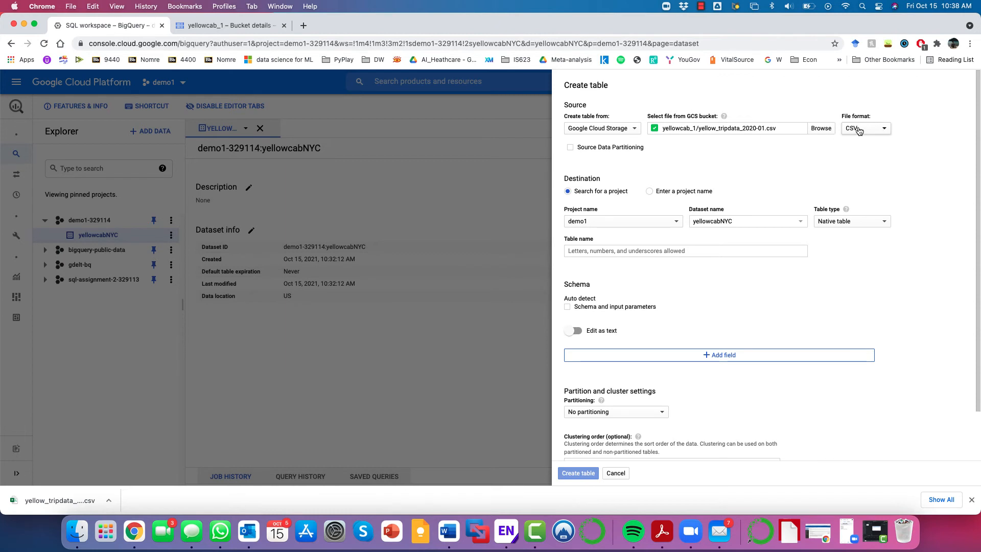
{"action": "mouse_move", "coordinate": [856, 138]}
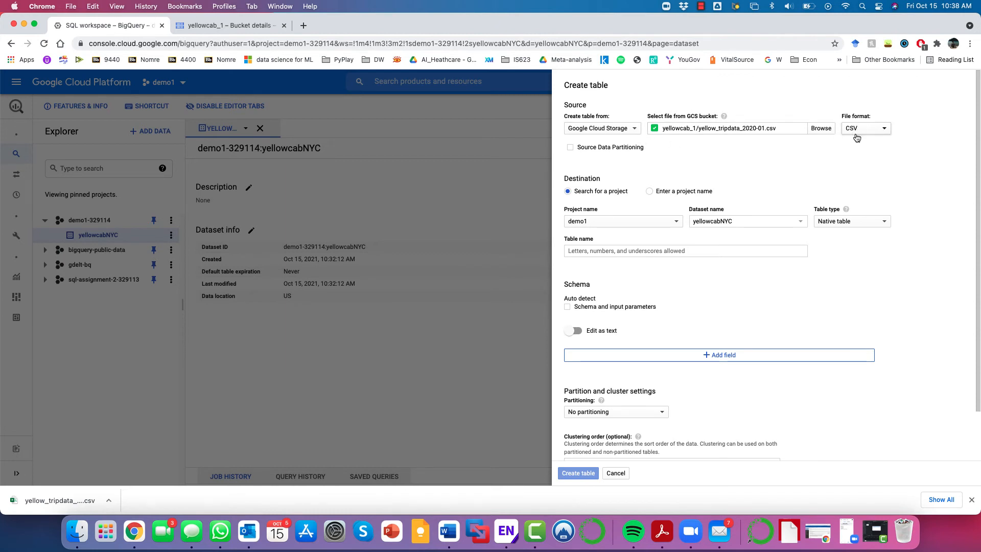
{"action": "mouse_move", "coordinate": [874, 124]}
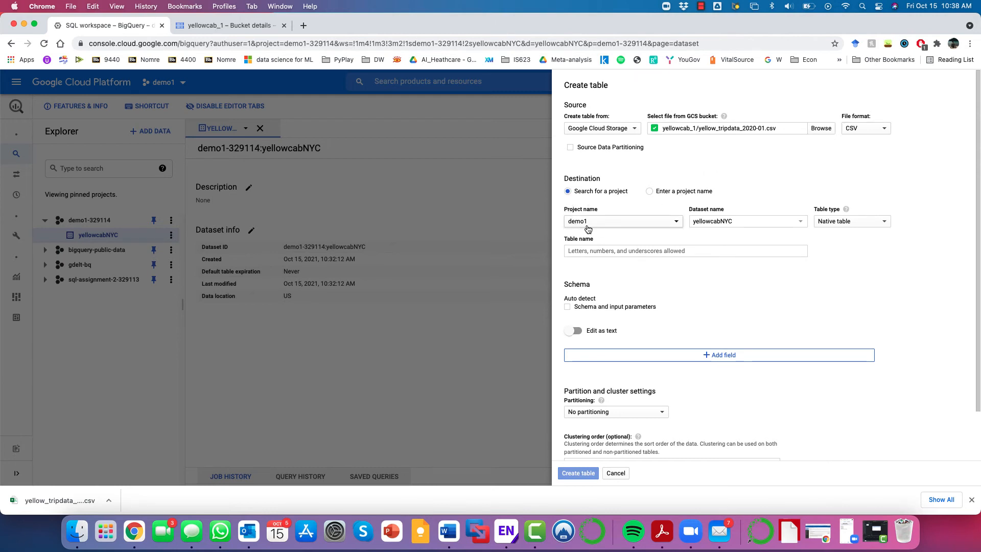
Make the table an external table and begin naming it Jan2020
{"action": "left_click", "coordinate": [851, 221]}
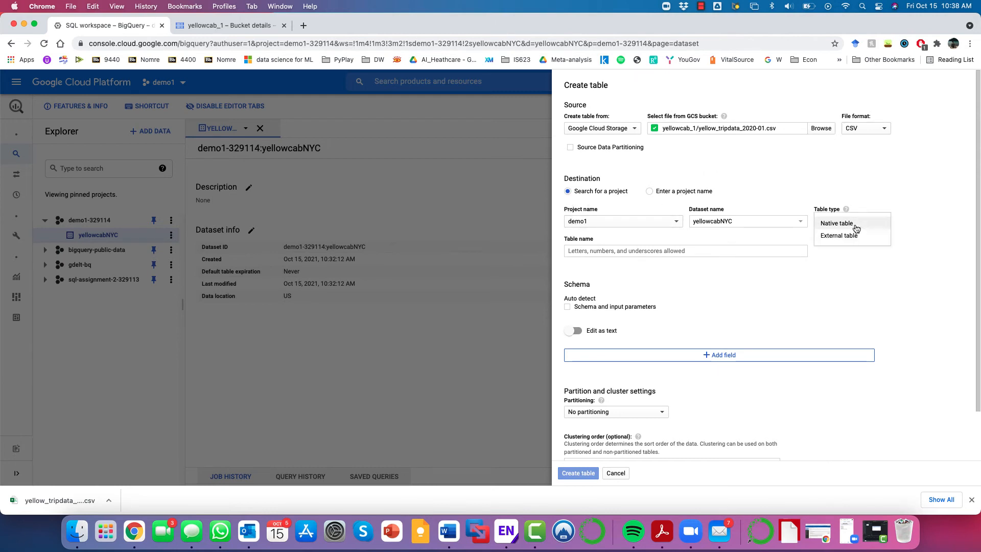
{"action": "left_click", "coordinate": [839, 235]}
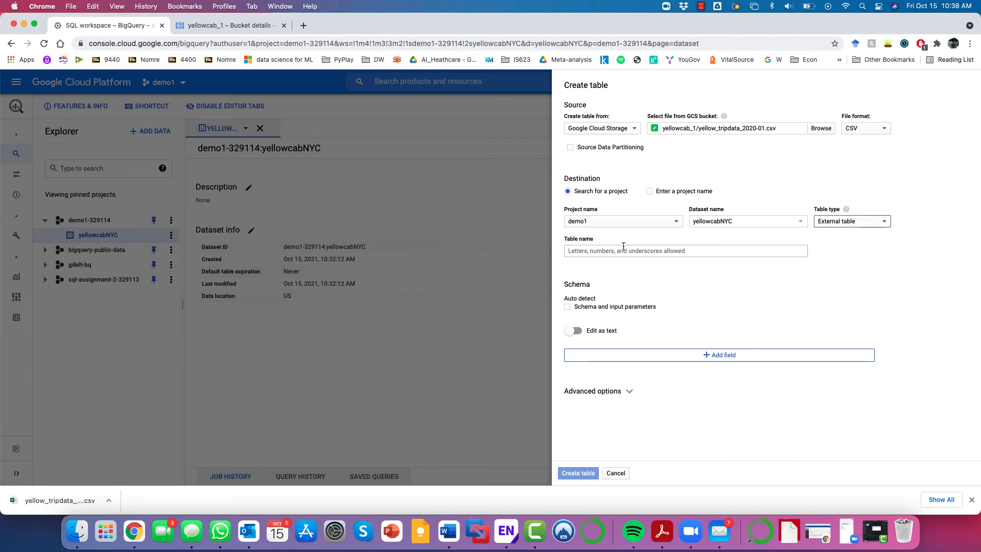
{"action": "left_click", "coordinate": [685, 251]}
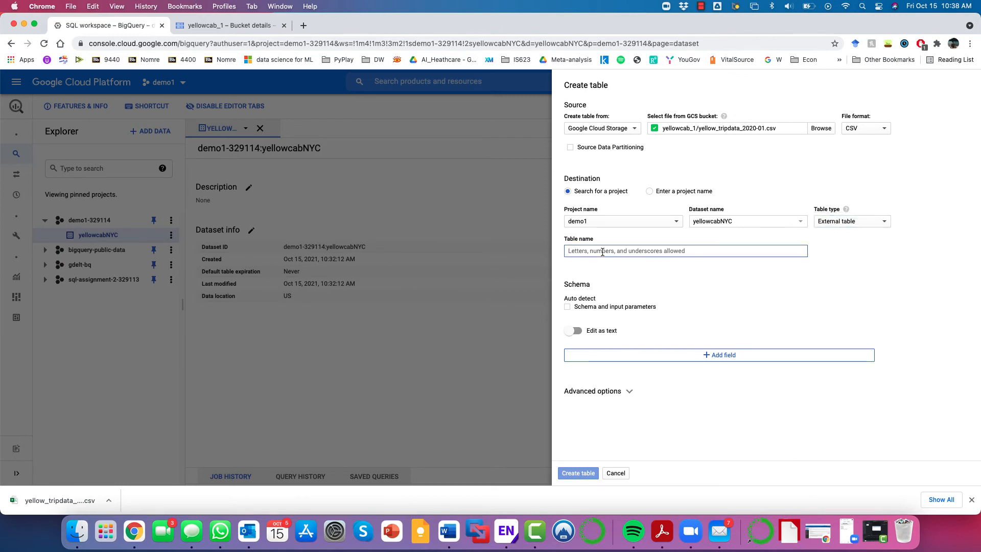
{"action": "left_click", "coordinate": [685, 251]}
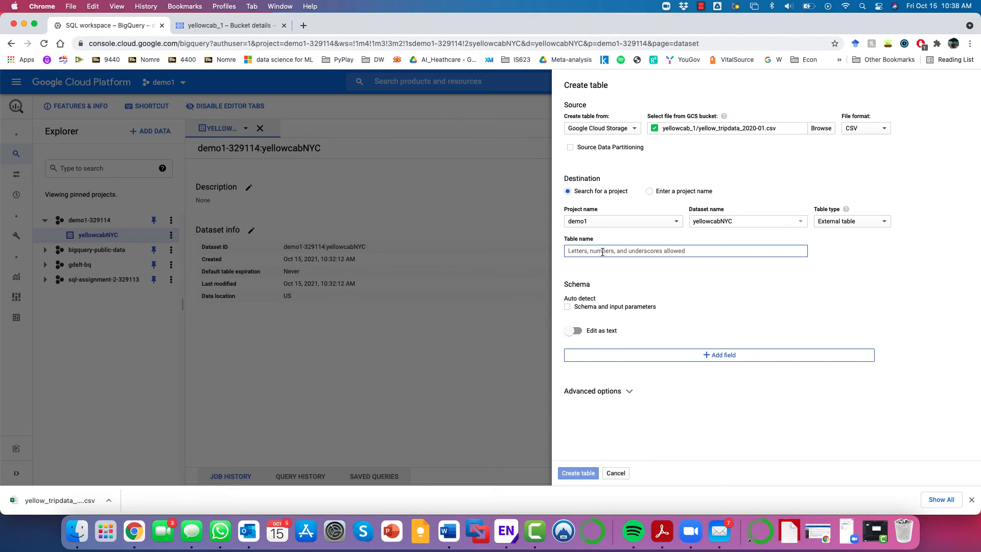
{"action": "type", "text": "J"}
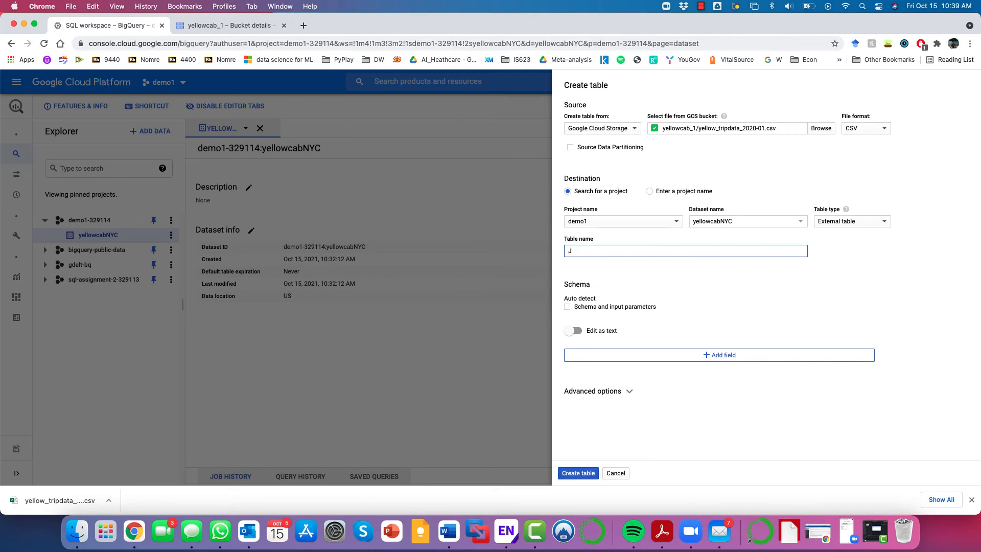
{"action": "type", "text": "an"}
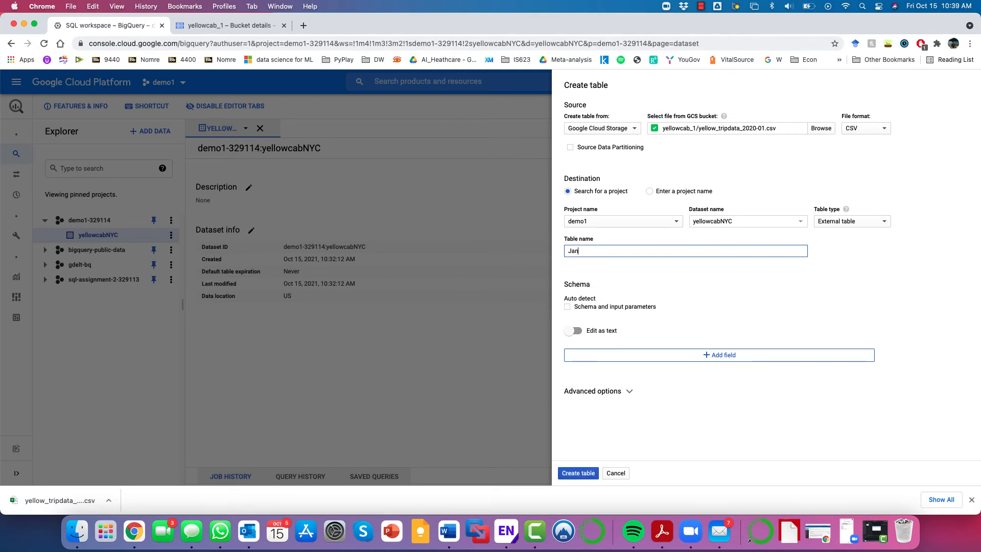
{"action": "type", "text": "2020"}
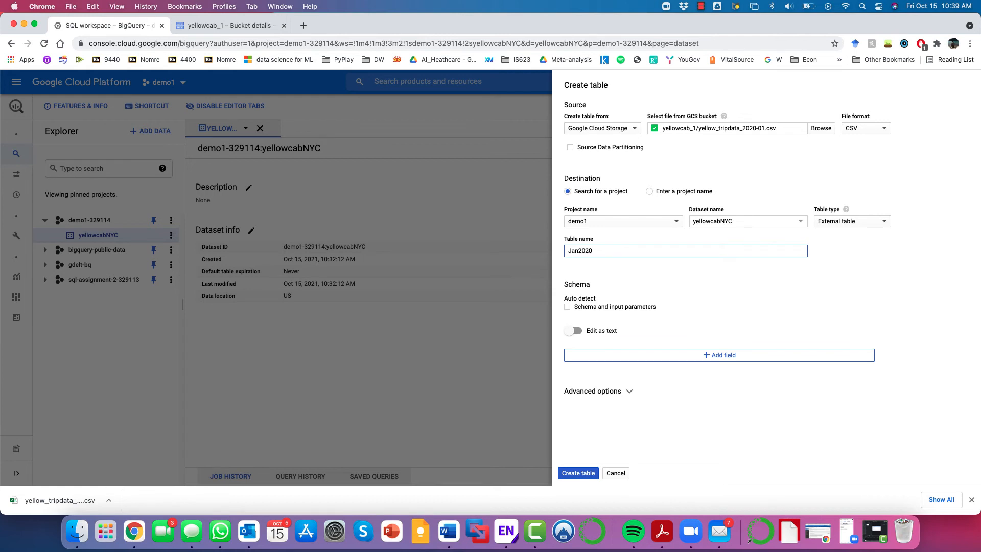
Correct the table name to jan2020 and turn on schema auto-detection
{"action": "left_click", "coordinate": [575, 251]}
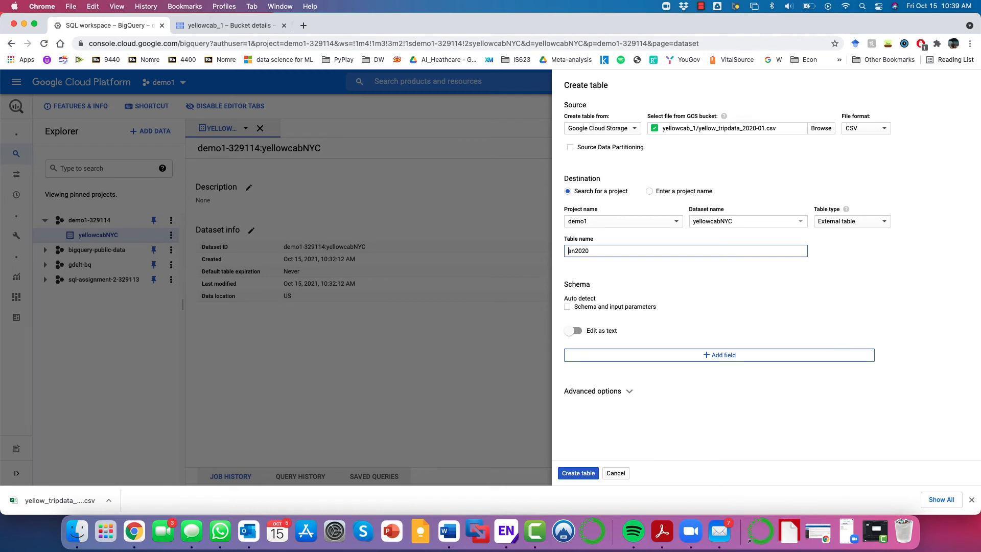
{"action": "type", "text": "jan2020"}
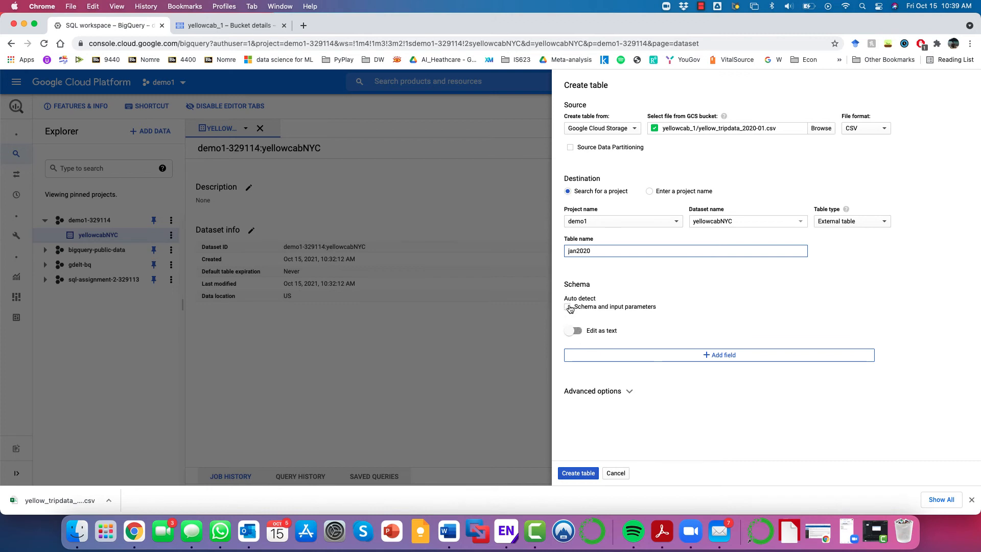
{"action": "left_click", "coordinate": [567, 307]}
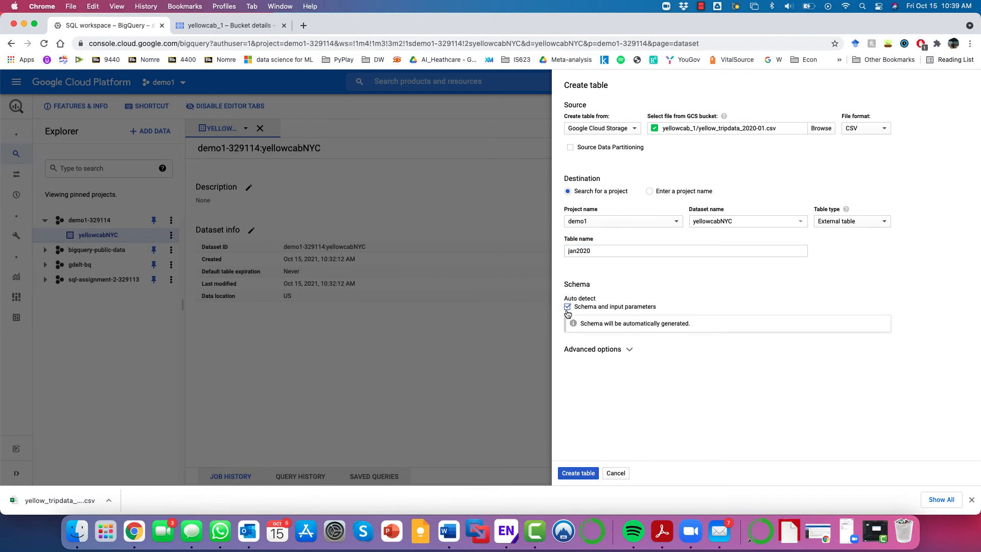
{"action": "mouse_move", "coordinate": [586, 312]}
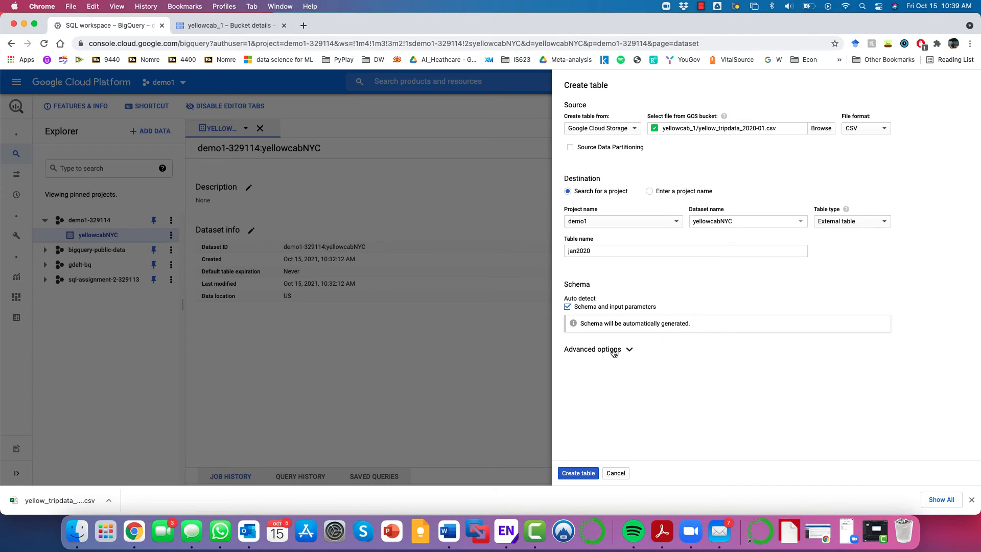
{"action": "mouse_move", "coordinate": [624, 358]}
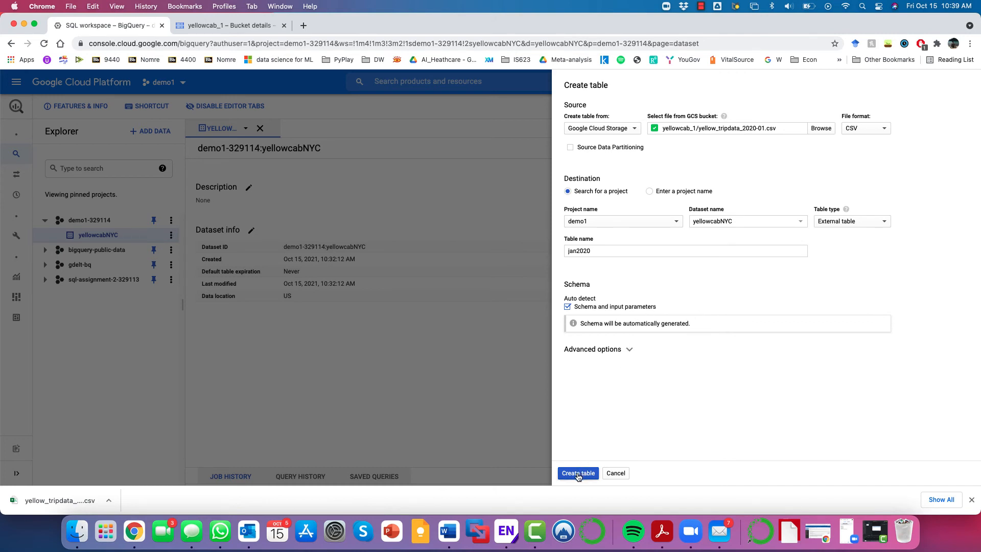
Create the external table jan2020 and review its details and auto-detected schema
{"action": "left_click", "coordinate": [577, 472]}
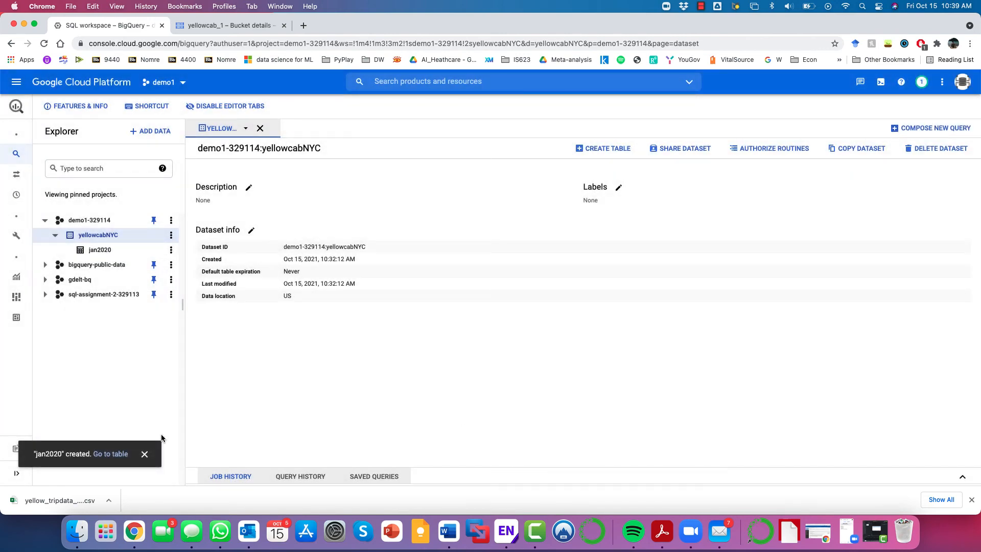
{"action": "mouse_move", "coordinate": [110, 454]}
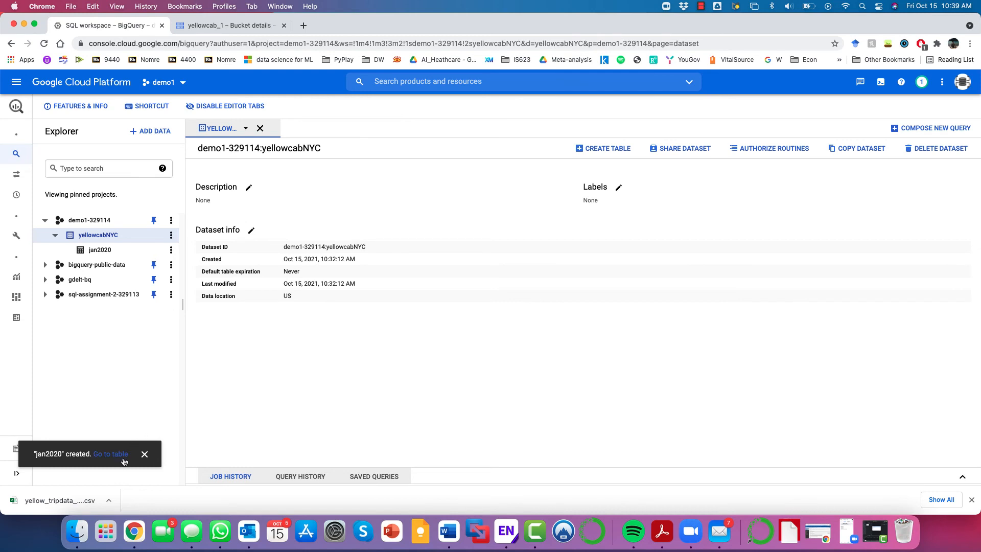
{"action": "left_click", "coordinate": [109, 453]}
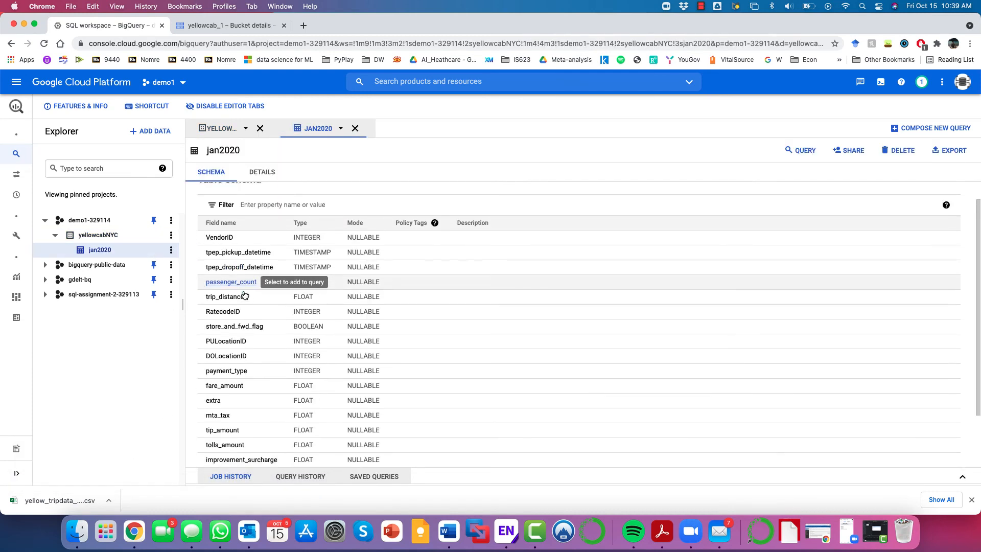
{"action": "scroll", "scroll_direction": "down", "scroll_amount": 3}
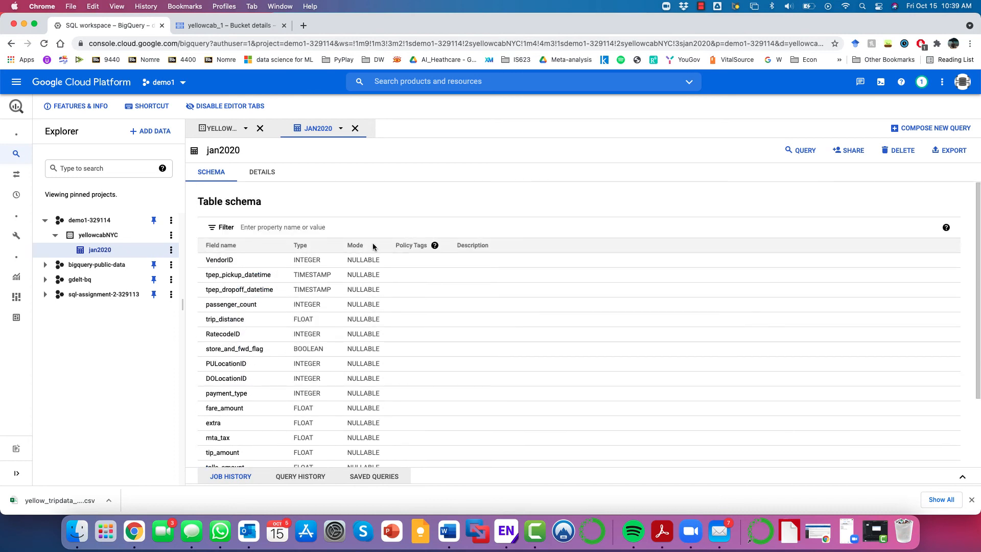
{"action": "left_click", "coordinate": [261, 172]}
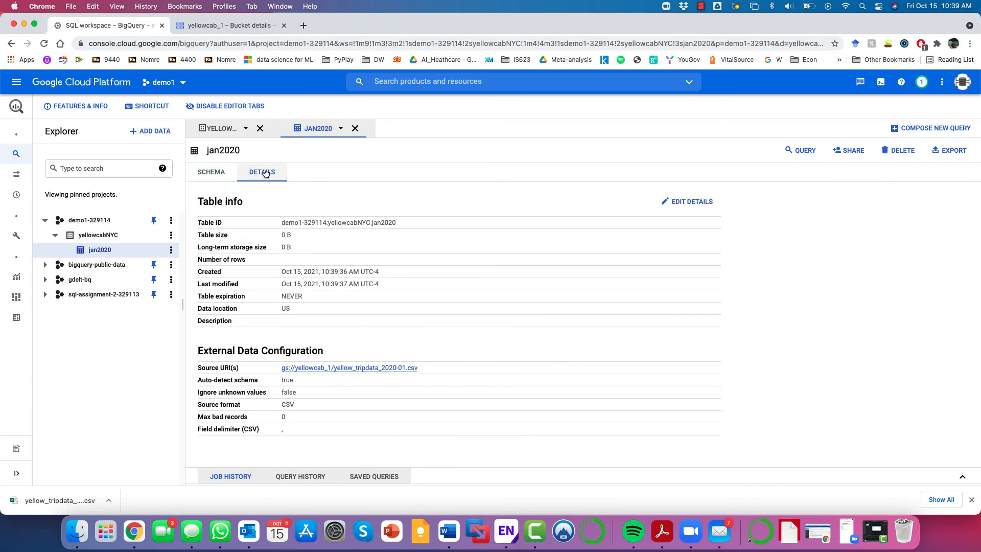
{"action": "mouse_move", "coordinate": [211, 172]}
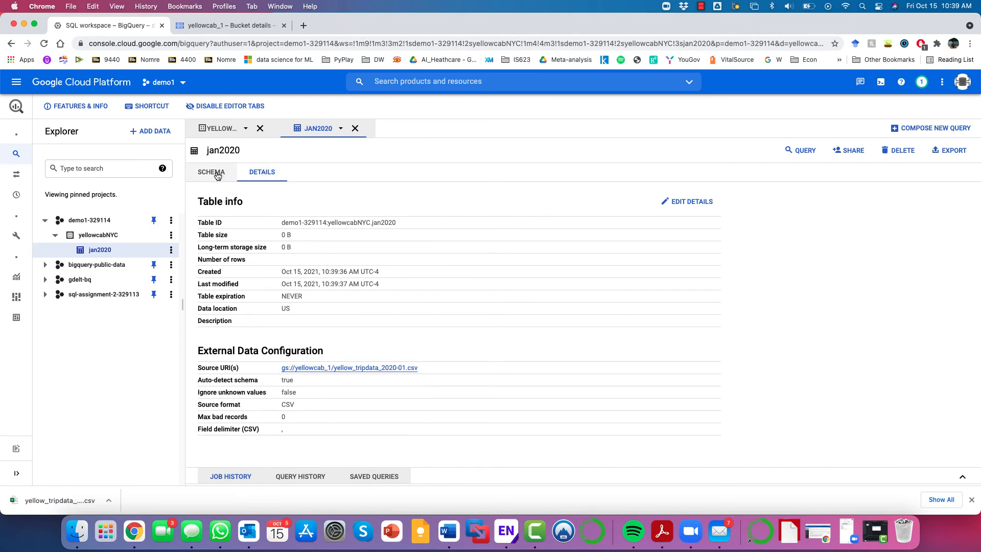
{"action": "left_click", "coordinate": [210, 171]}
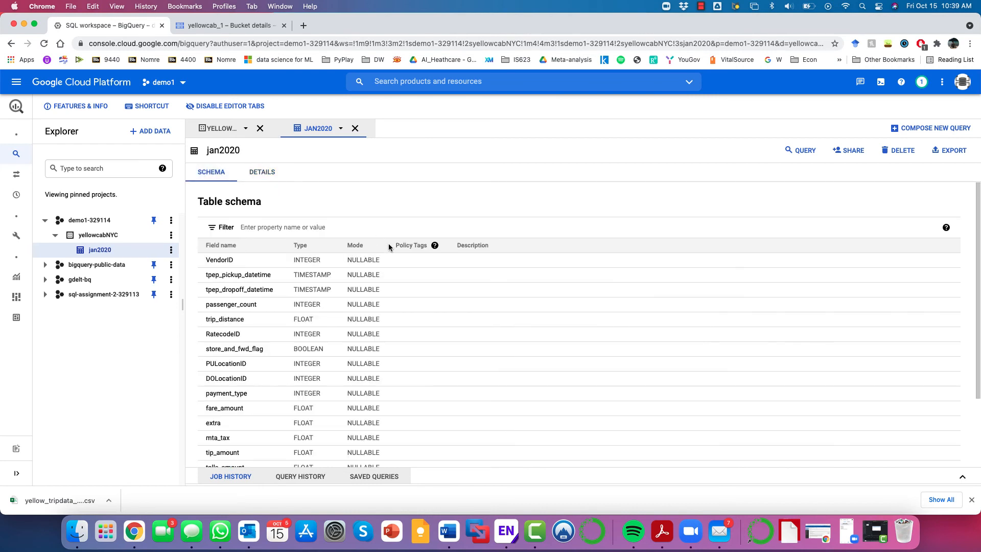
{"action": "mouse_move", "coordinate": [480, 108]}
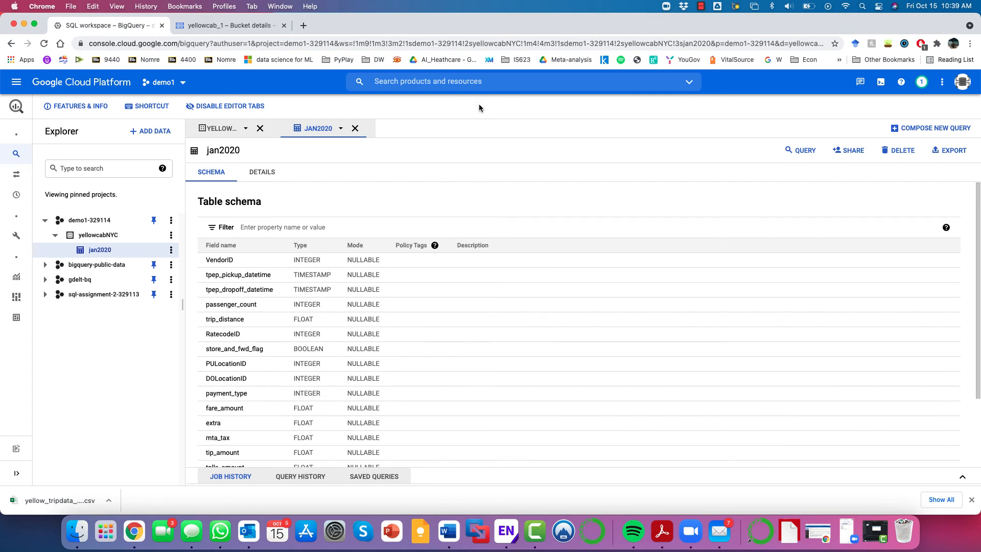
Run SELECT * on jan2020 and browse the returned taxi trip rows
{"action": "left_click", "coordinate": [804, 149]}
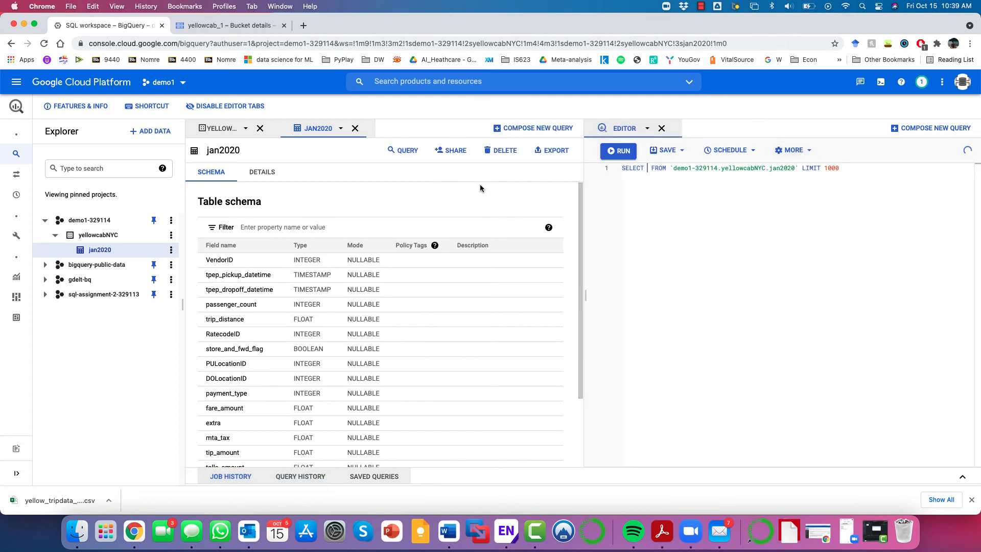
{"action": "left_click", "coordinate": [651, 167]}
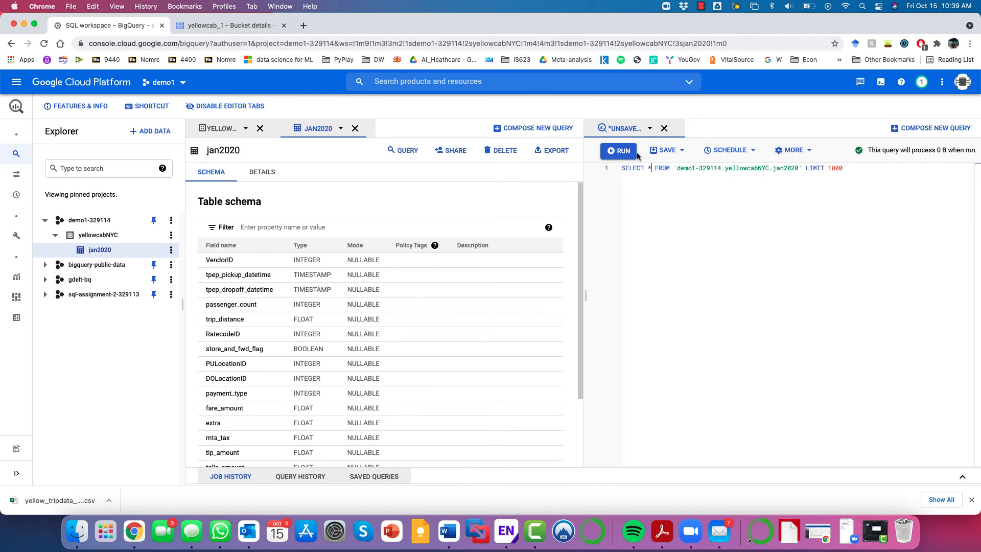
{"action": "left_click", "coordinate": [618, 150]}
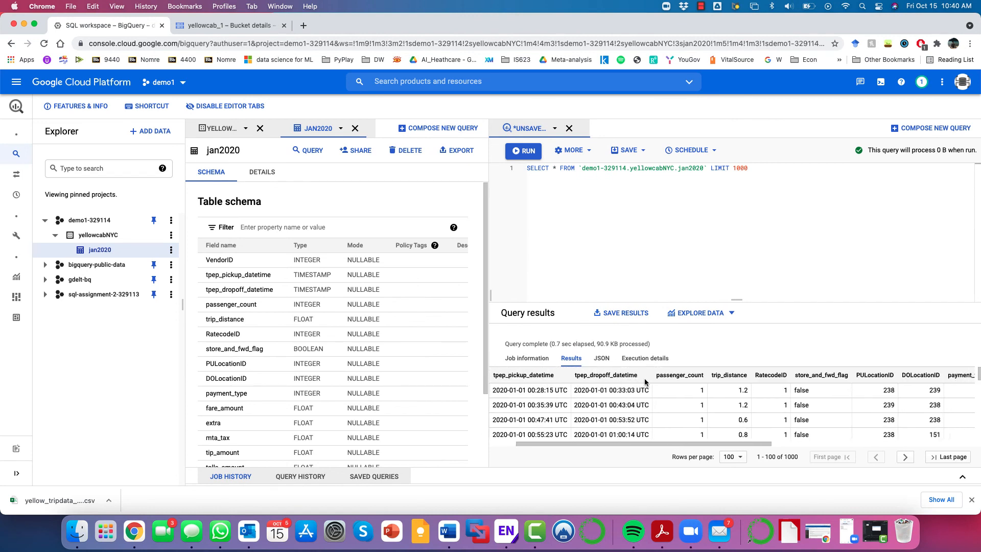
{"action": "scroll", "scroll_direction": "right", "scroll_amount": 3}
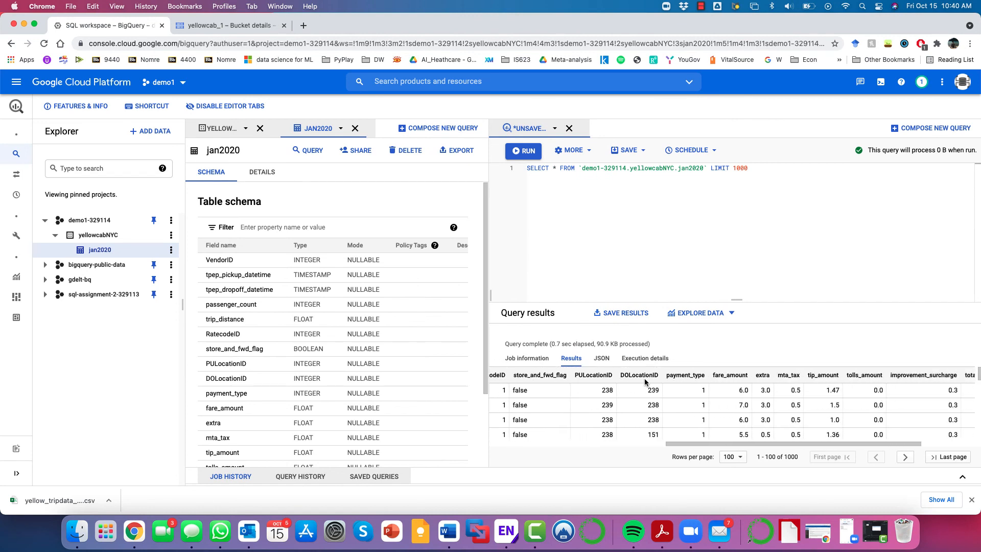
{"action": "scroll", "scroll_direction": "right", "scroll_amount": 3}
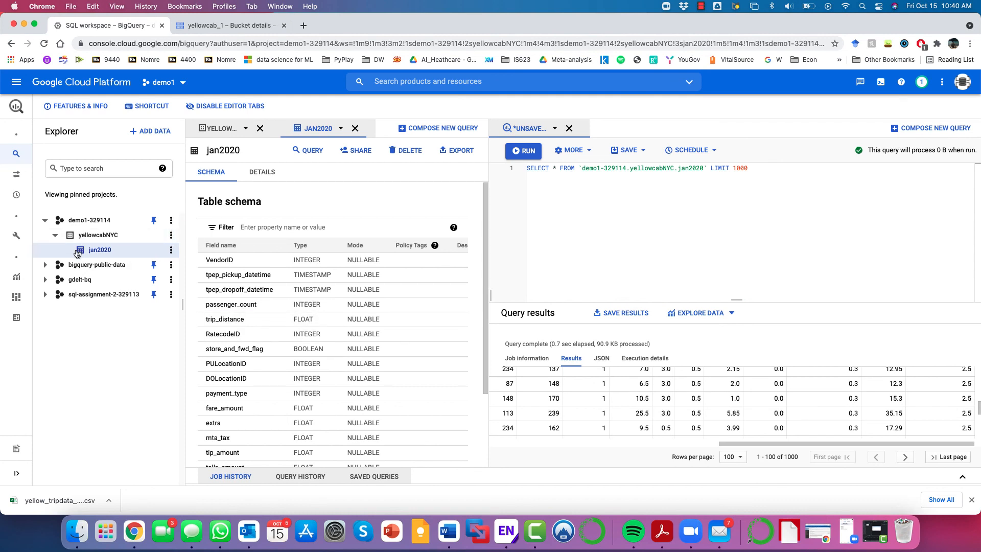
{"action": "mouse_move", "coordinate": [116, 255]}
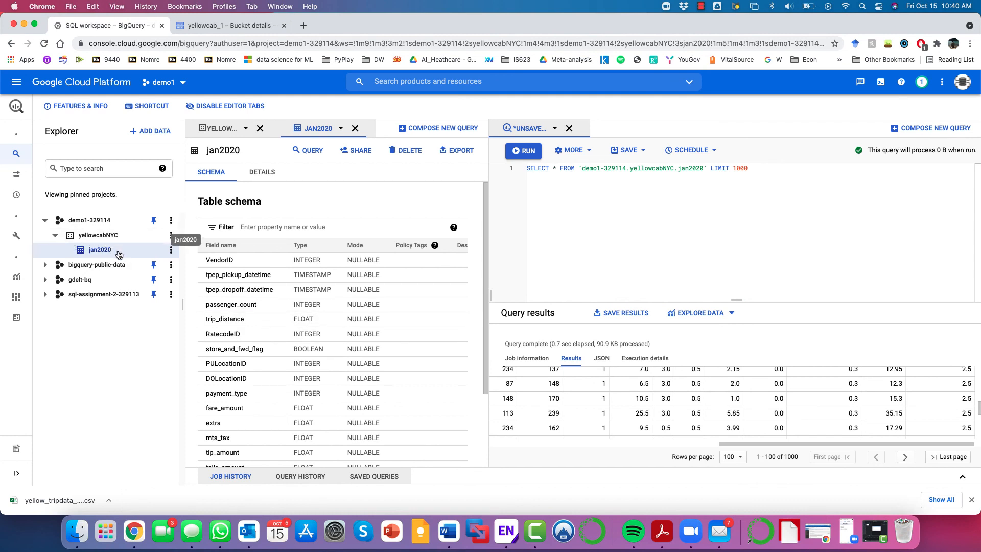
{"action": "mouse_move", "coordinate": [93, 235]}
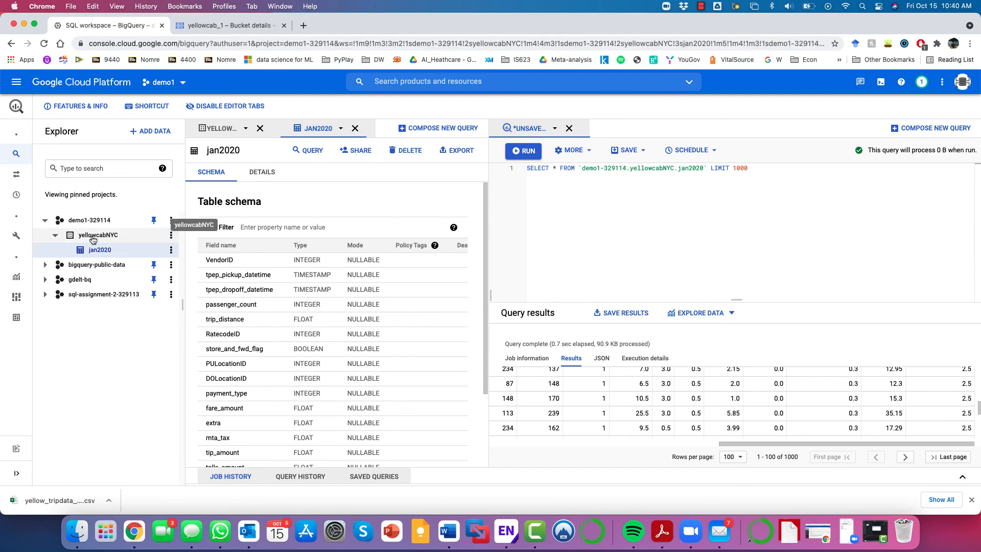
{"action": "mouse_move", "coordinate": [88, 255]}
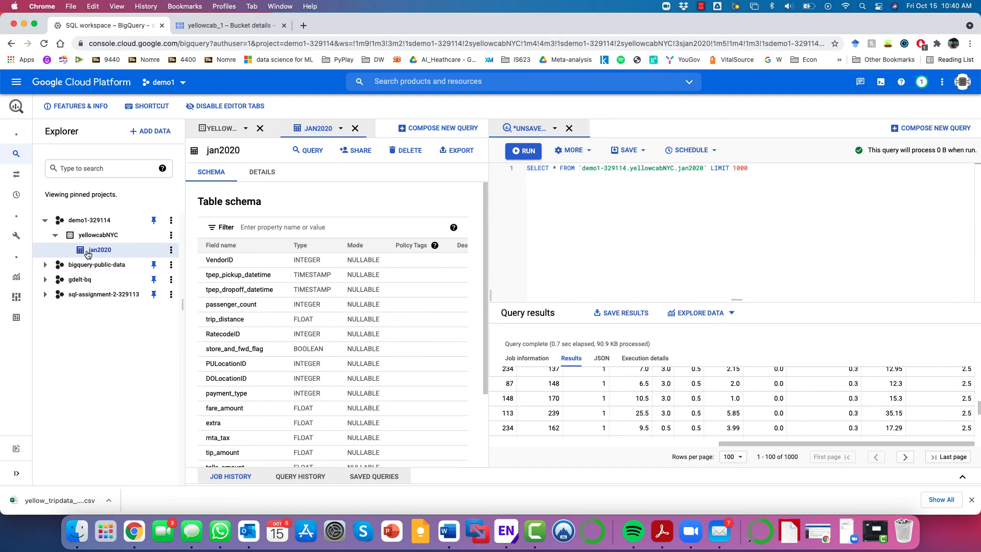
Switch to the Cloud Storage bucket and bring up the project chooser
{"action": "left_click", "coordinate": [230, 25]}
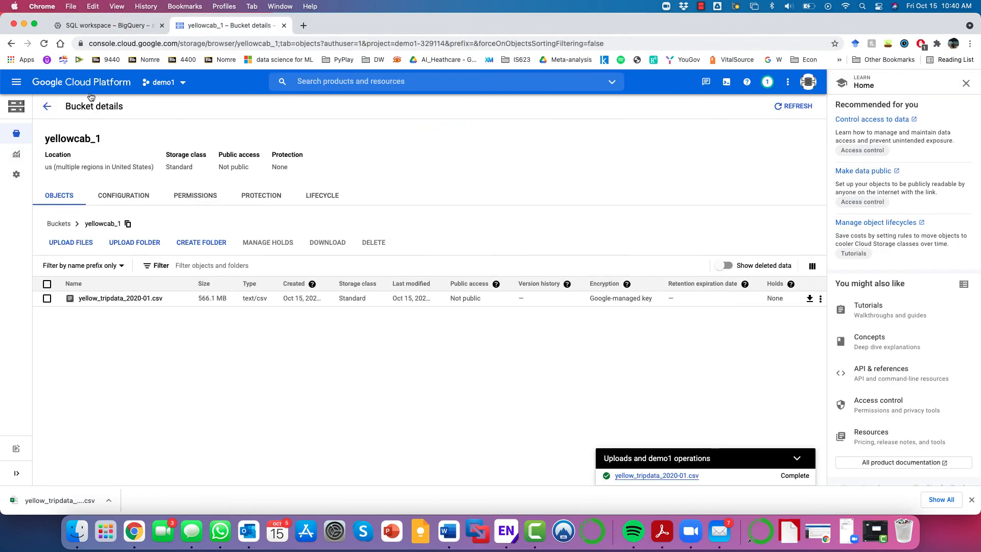
{"action": "left_click", "coordinate": [164, 81]}
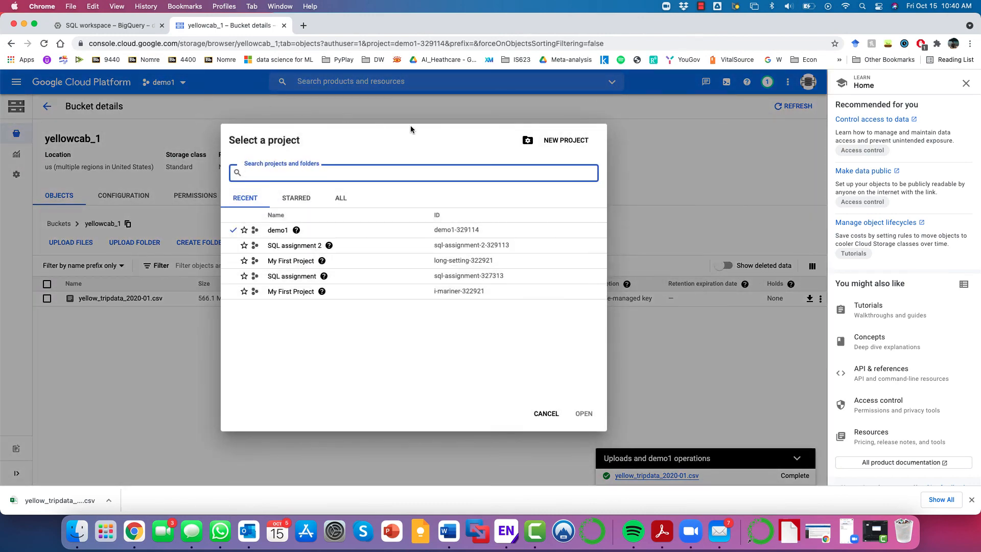